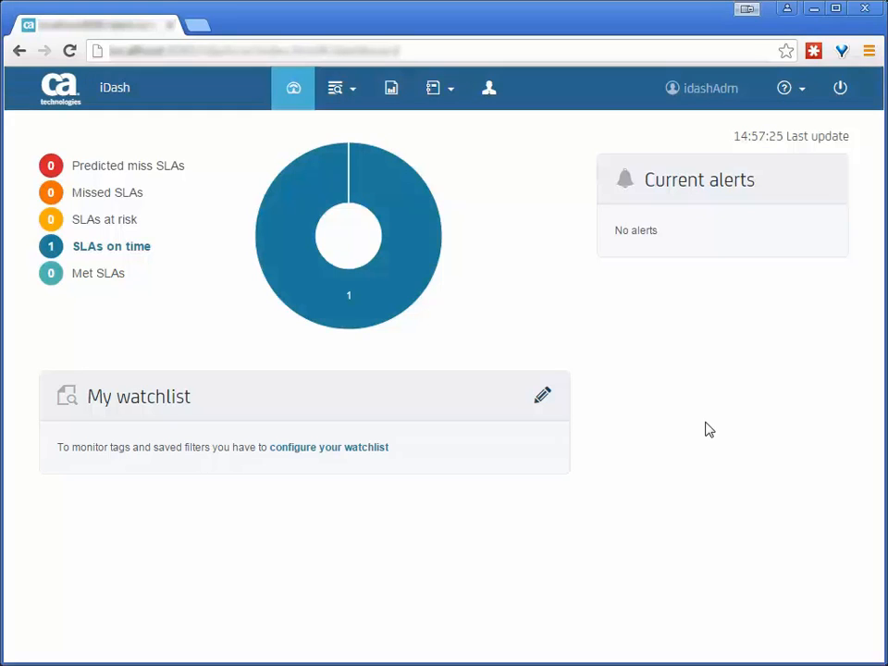
pyautogui.moveTo(505, 263)
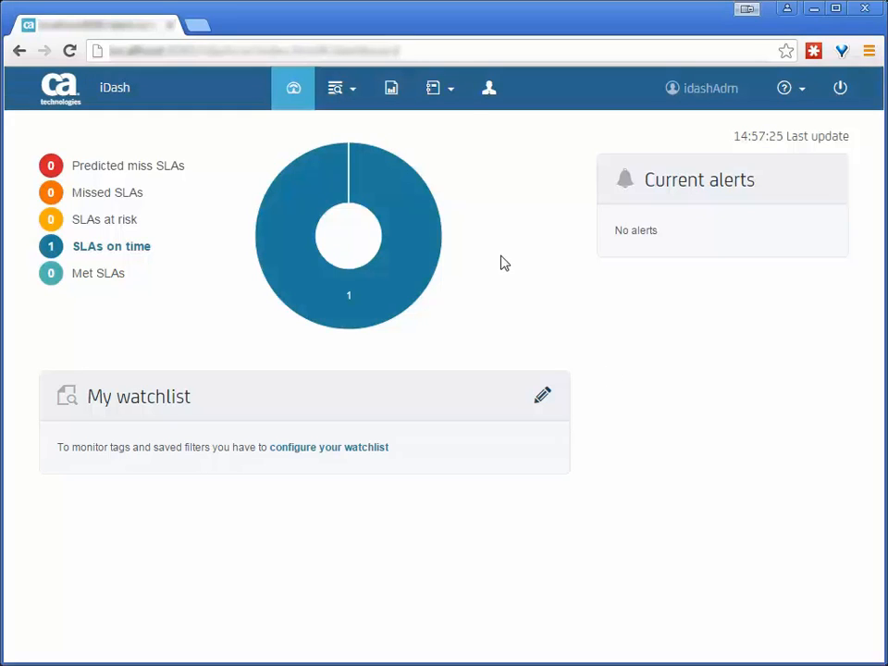
# - Open the management dropdown to reveal SLA management and Tag management
pyautogui.click(434, 87)
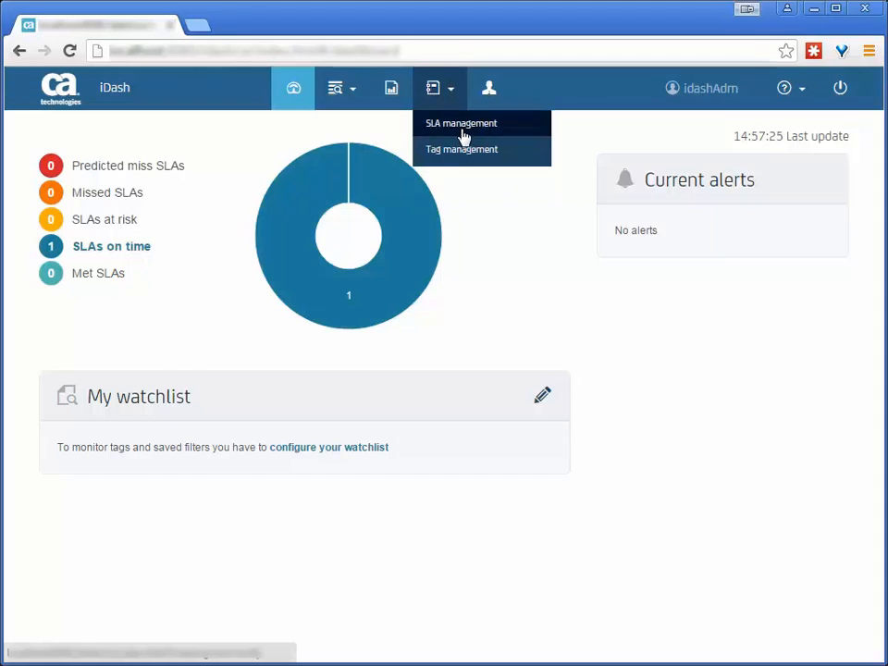
# - Open SLA management and filter the job list to idemo004
pyautogui.click(460, 122)
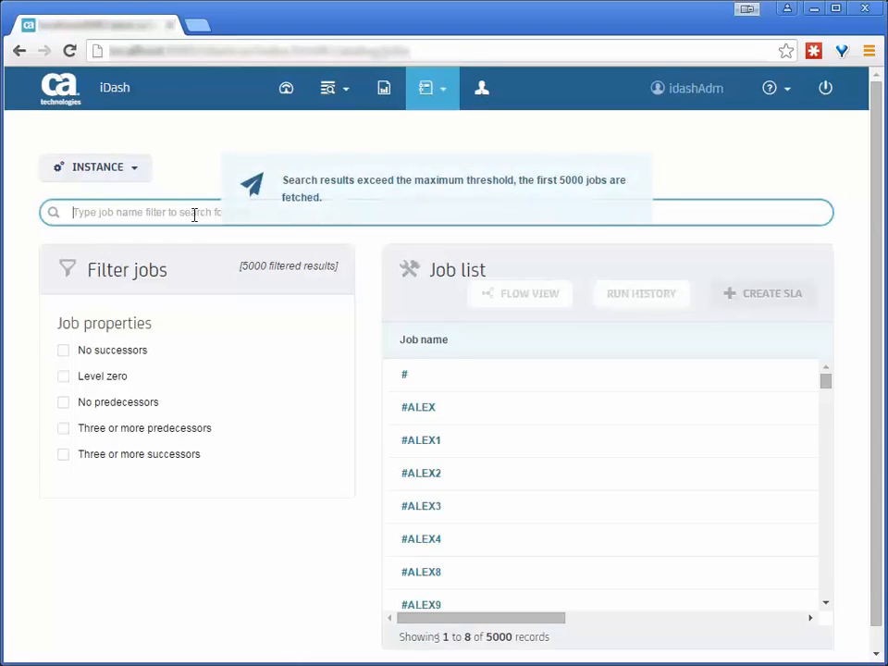
pyautogui.write('idemo004')
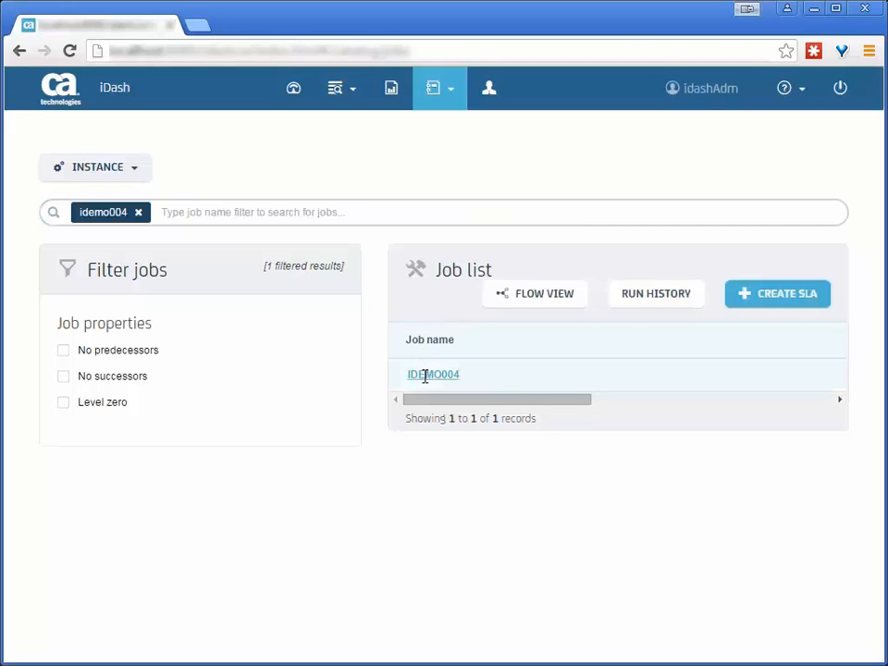
pyautogui.moveTo(488, 361)
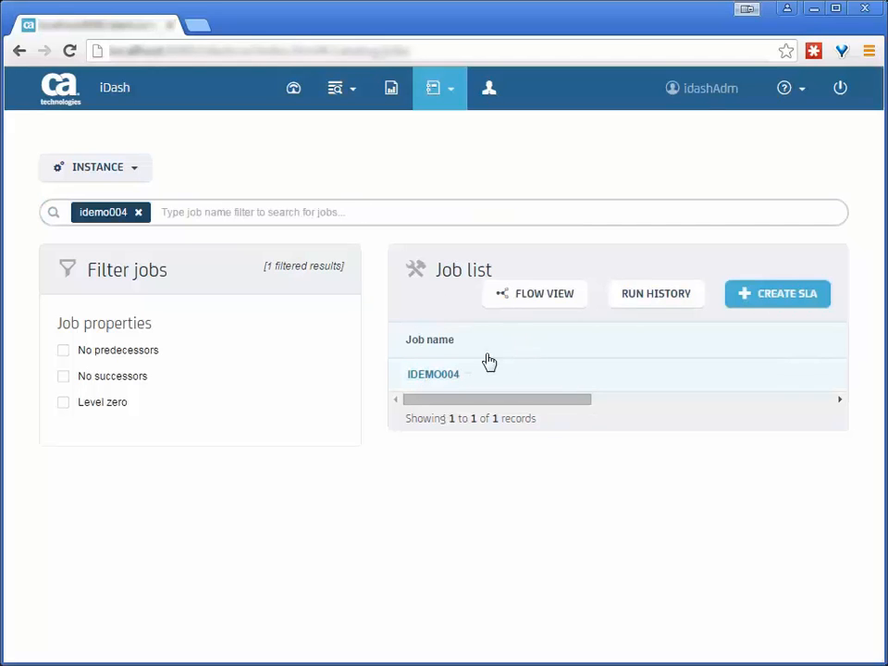
pyautogui.moveTo(526, 309)
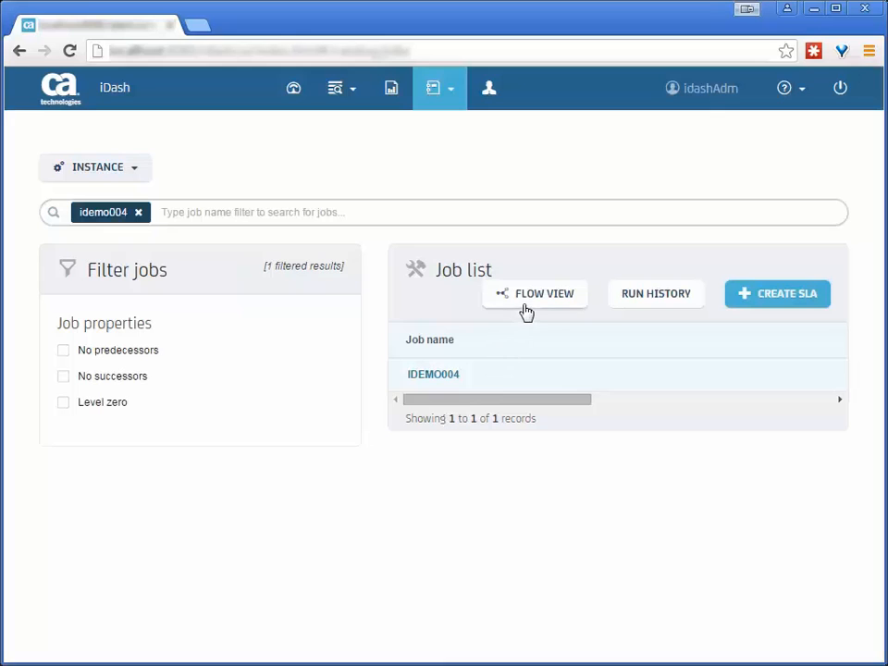
pyautogui.click(533, 293)
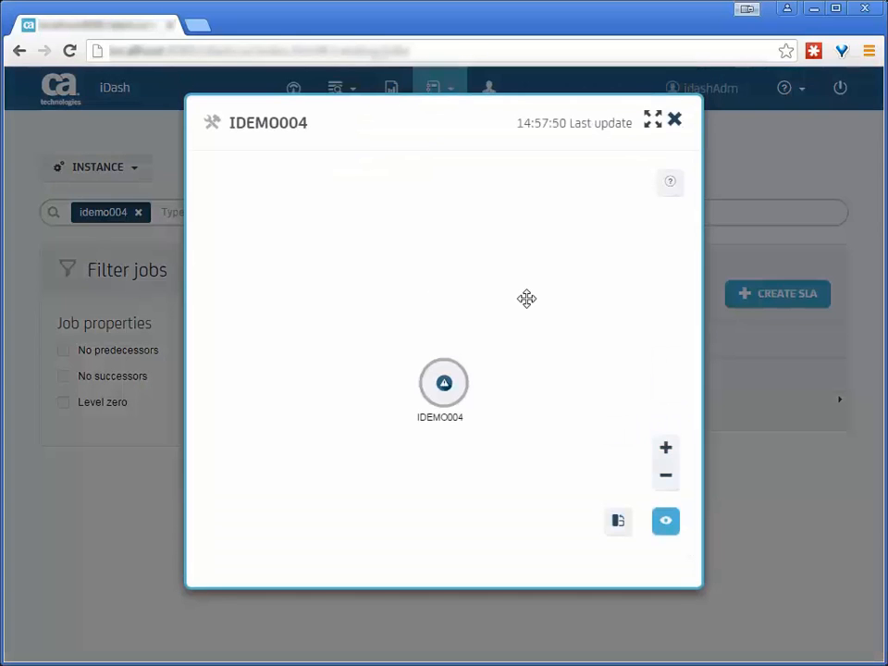
pyautogui.click(444, 383)
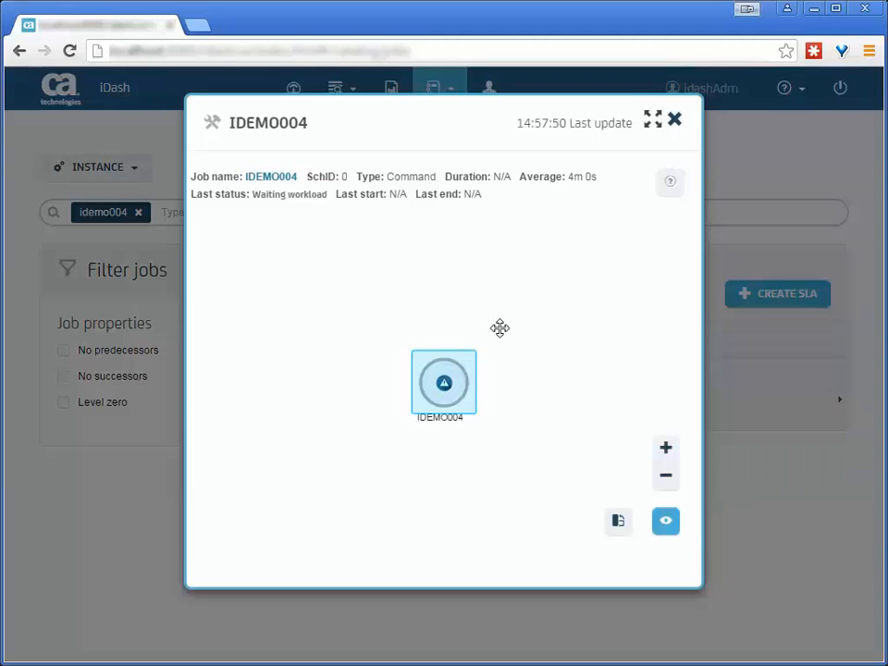
pyautogui.moveTo(652, 151)
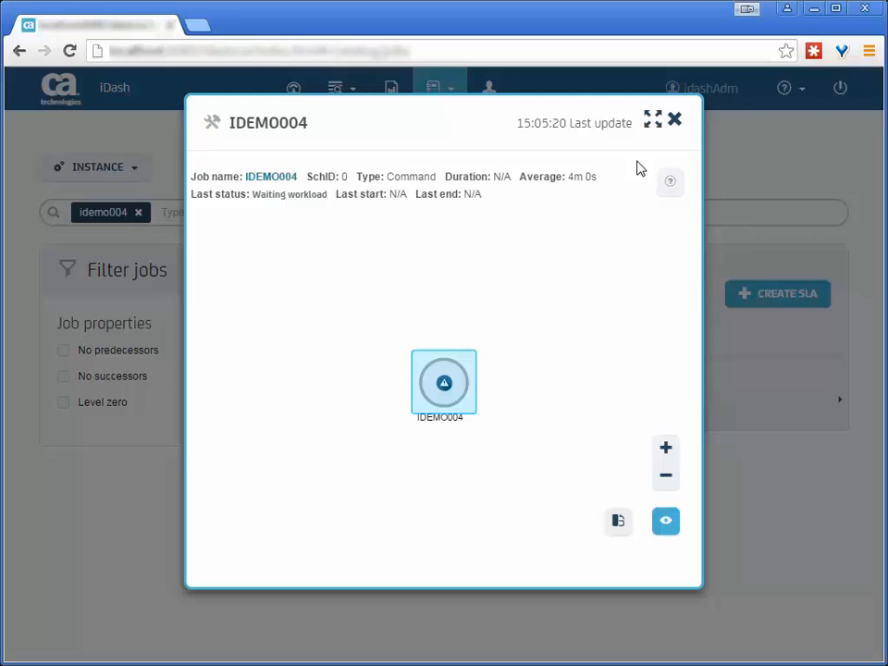
pyautogui.click(674, 119)
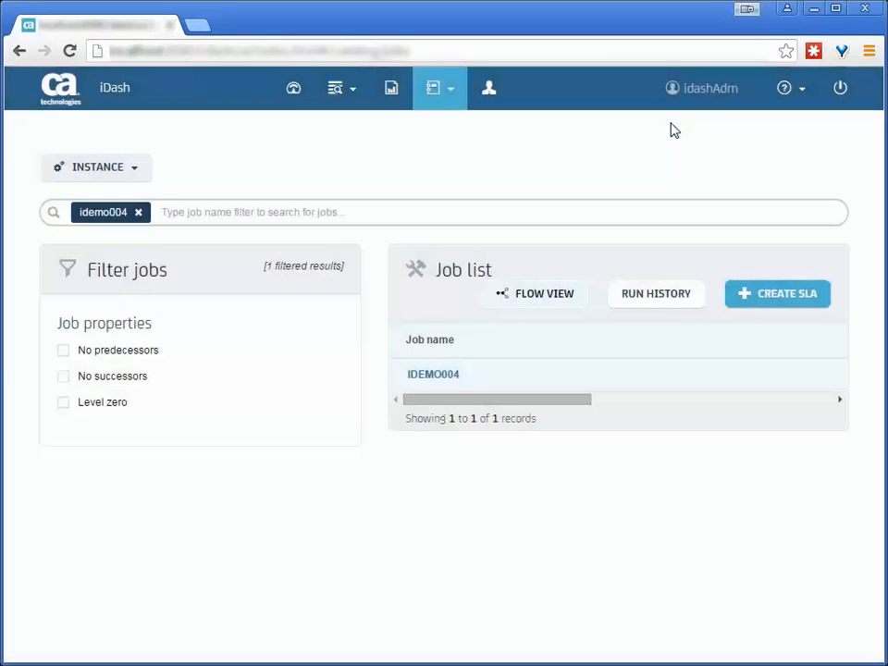
# - On the CA 7 job links page, begin a New CA 7 Job Link using requirements
pyautogui.click(489, 87)
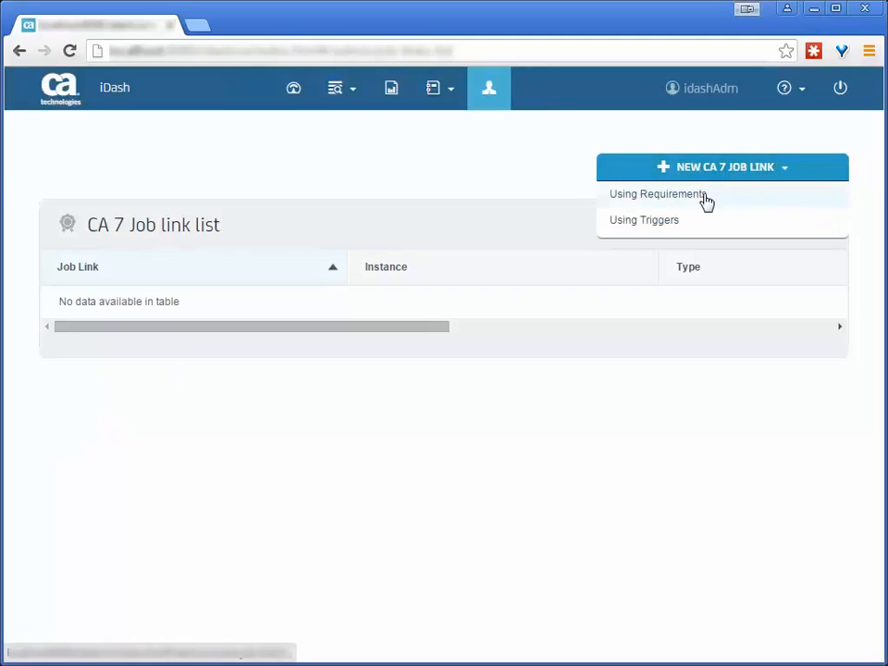
pyautogui.click(657, 193)
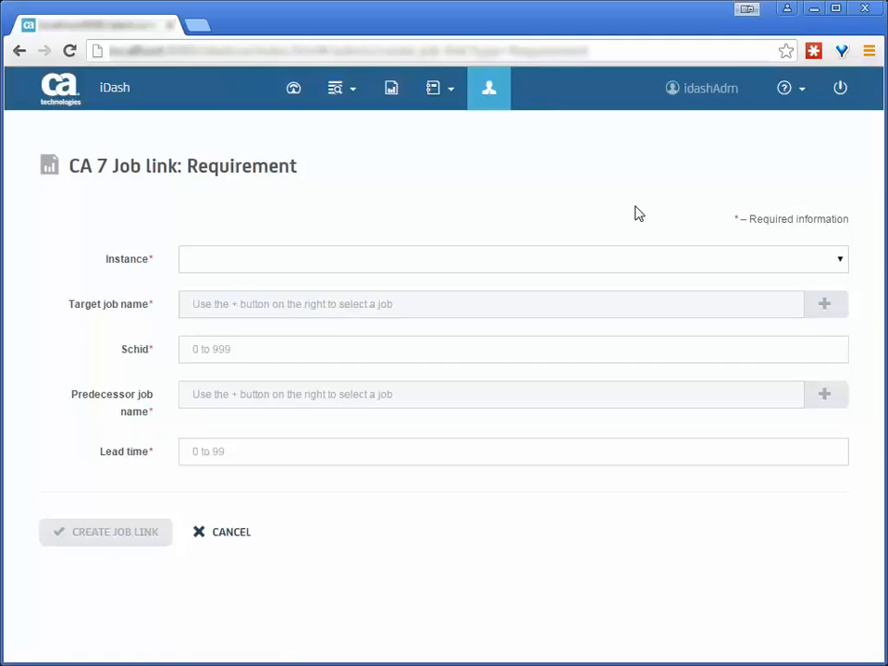
pyautogui.moveTo(651, 227)
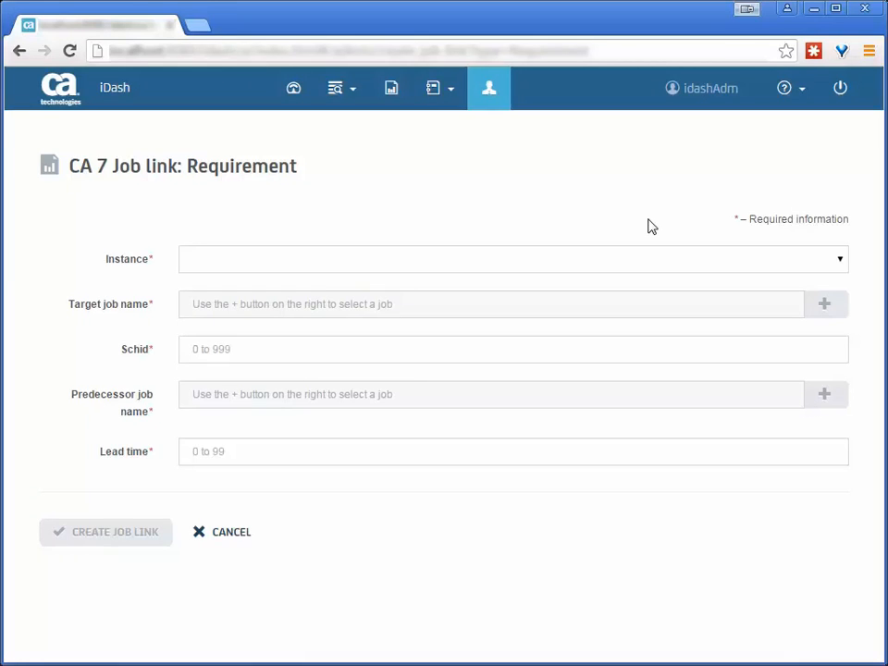
pyautogui.moveTo(837, 261)
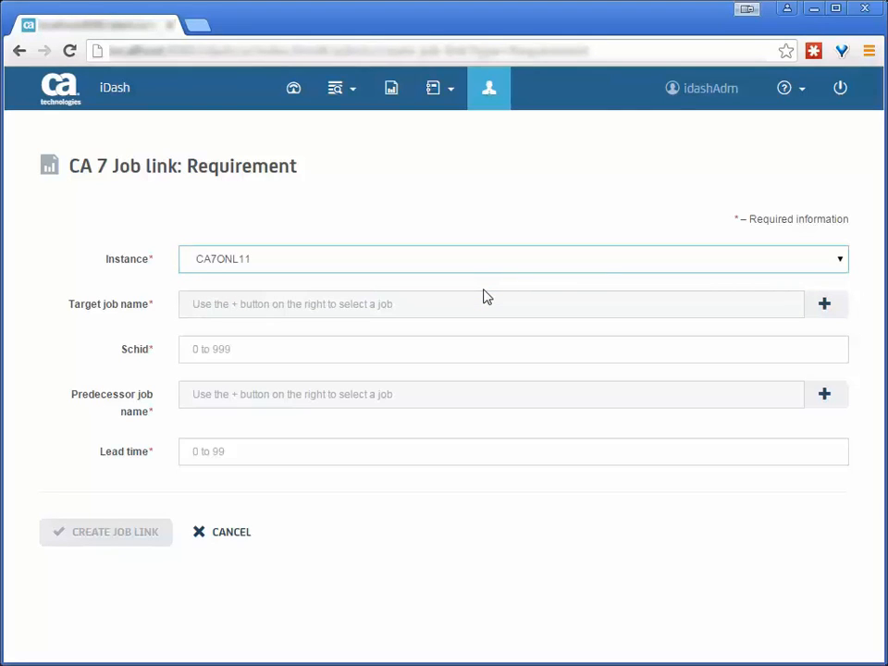
pyautogui.moveTo(658, 340)
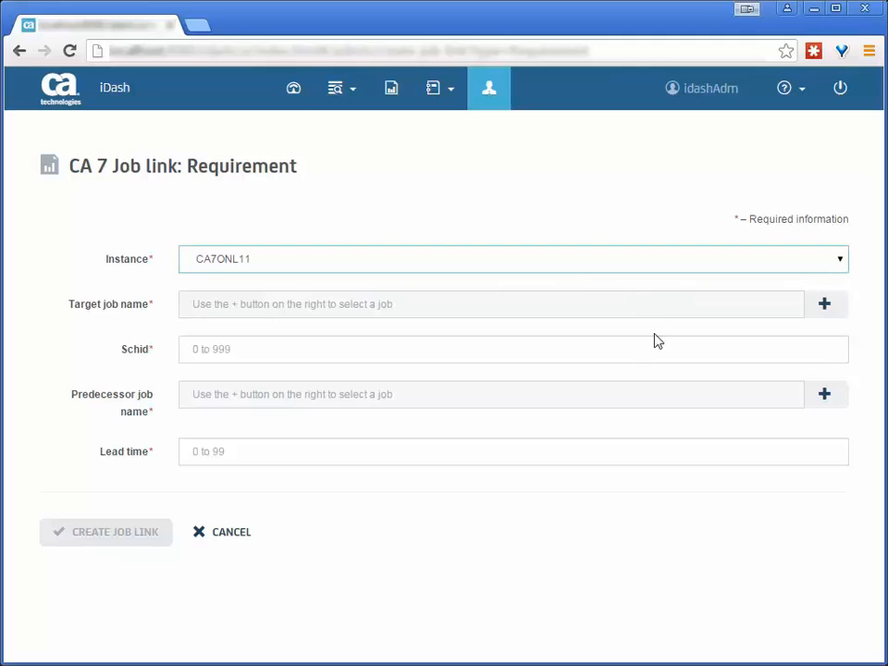
pyautogui.moveTo(653, 374)
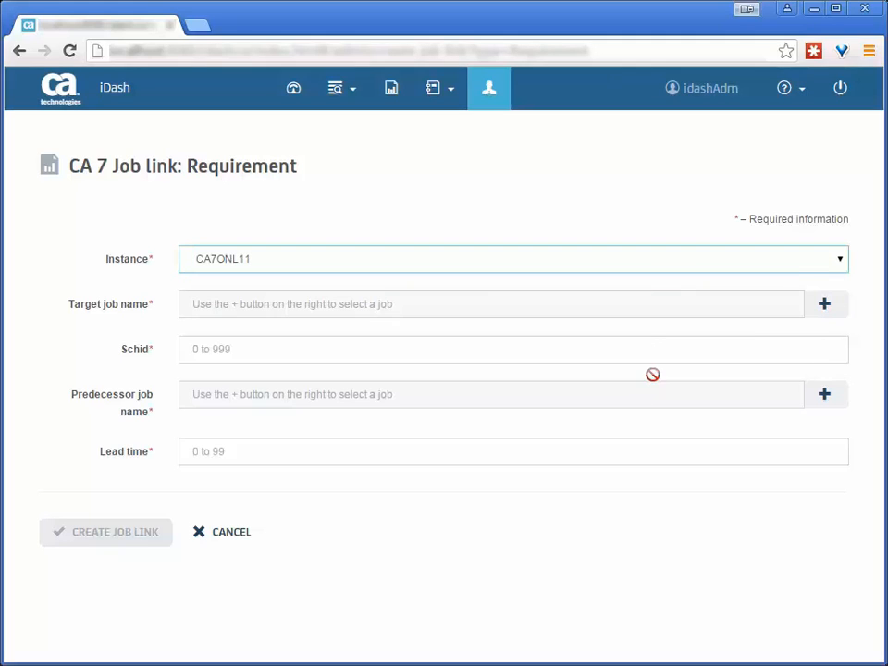
pyautogui.moveTo(823, 303)
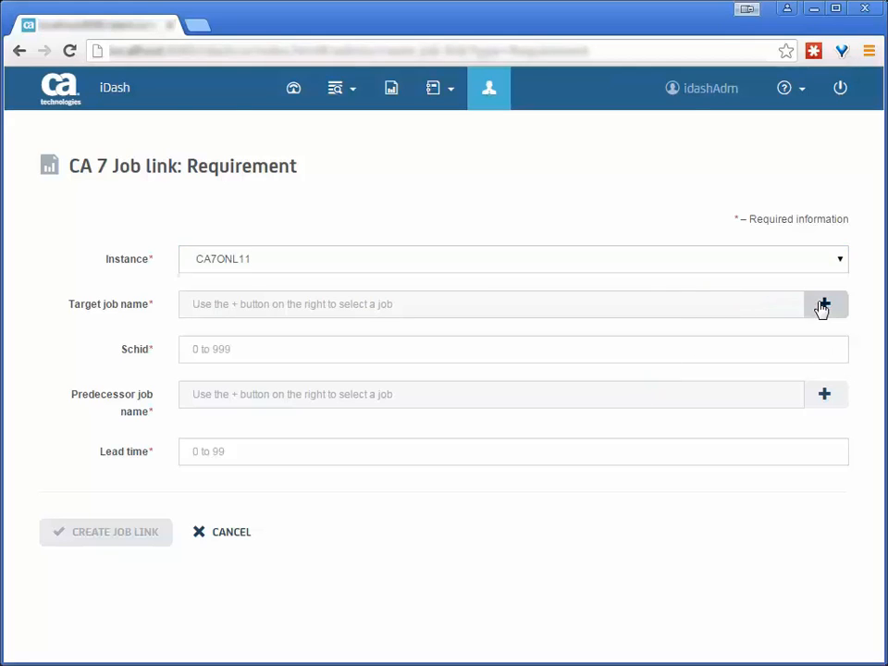
# - Add IDEMO004 as target job and IDEMO005 as predecessor through Search Jobs
pyautogui.click(823, 305)
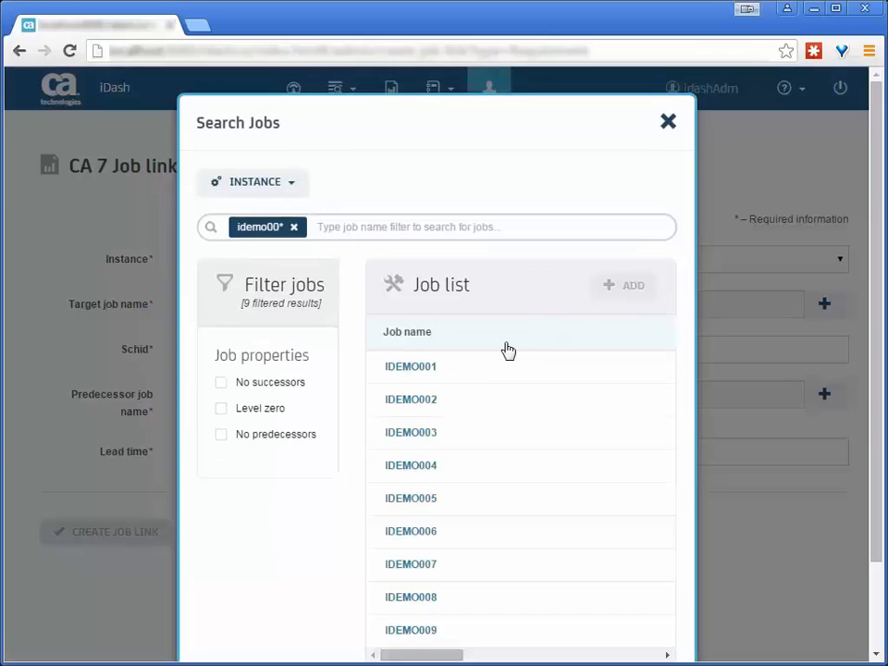
pyautogui.moveTo(411, 465)
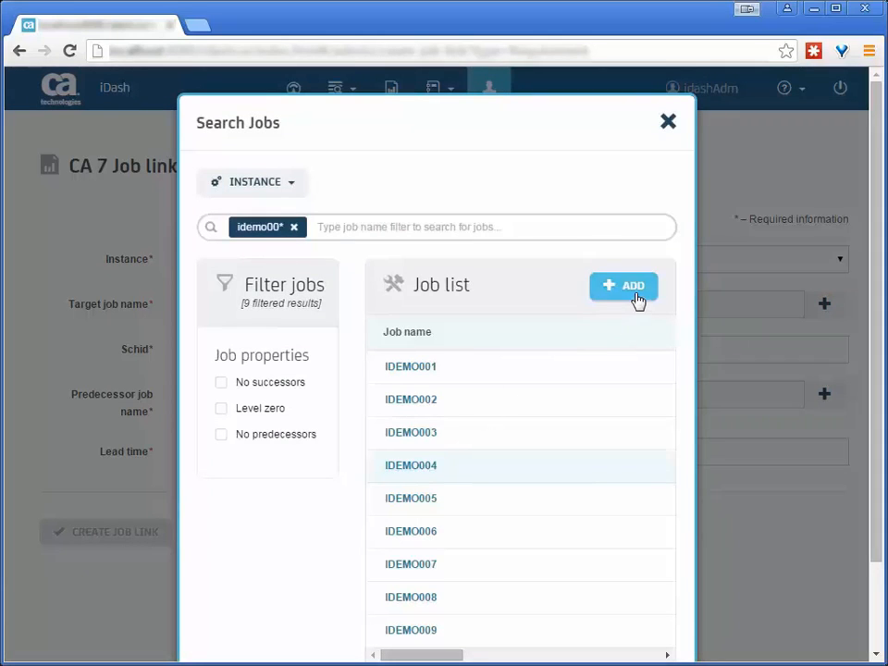
pyautogui.click(623, 285)
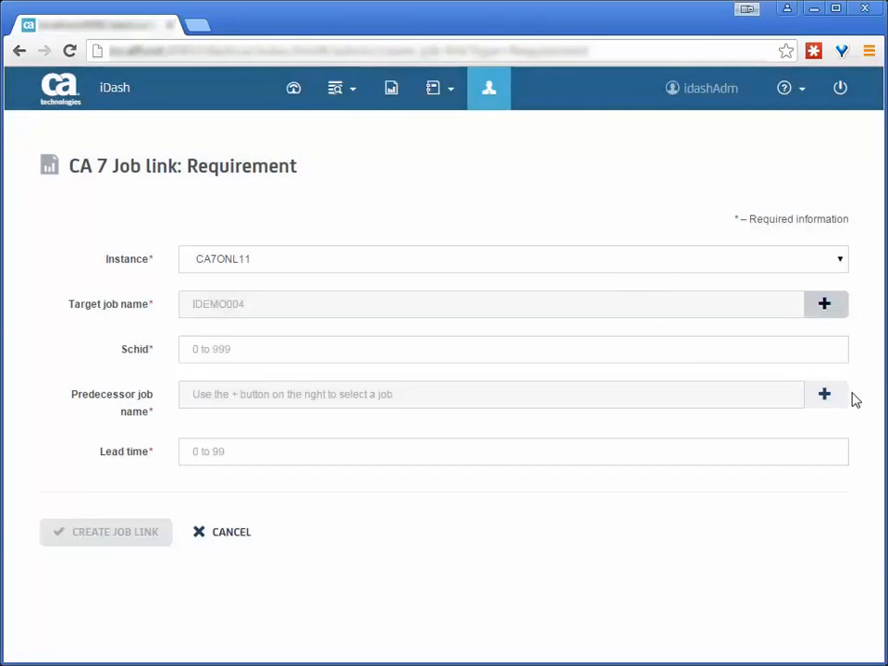
pyautogui.click(823, 394)
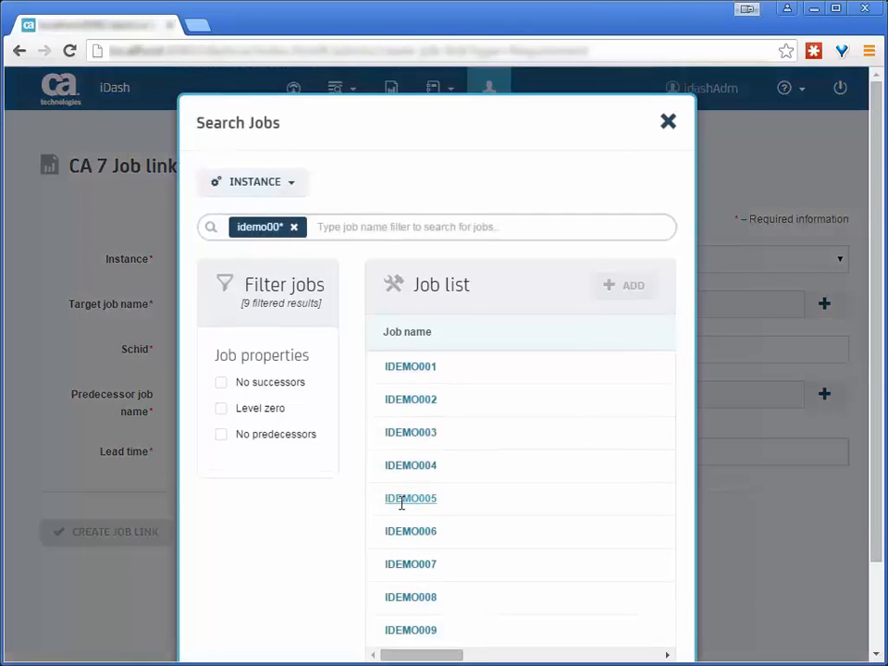
pyautogui.click(410, 498)
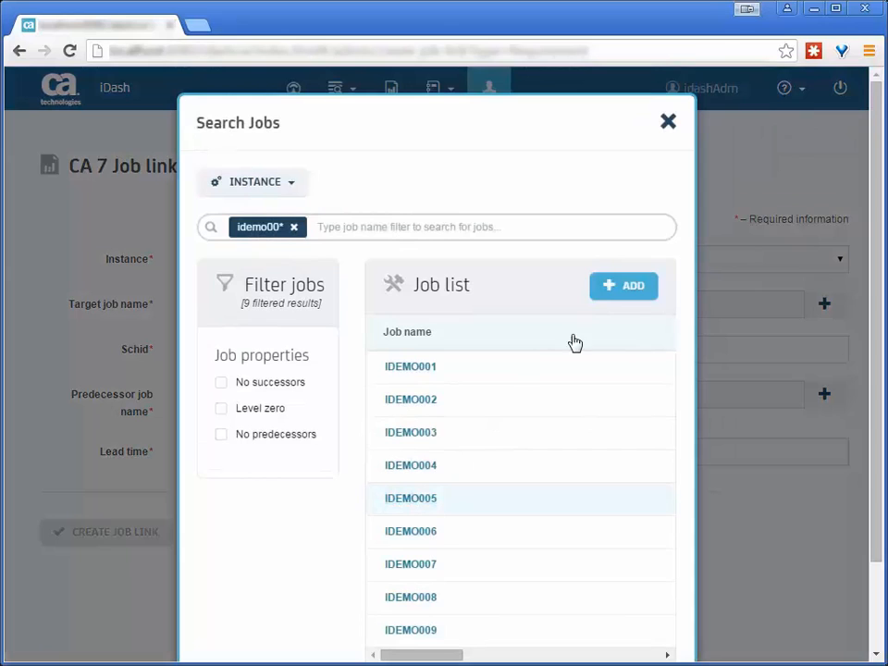
pyautogui.click(623, 285)
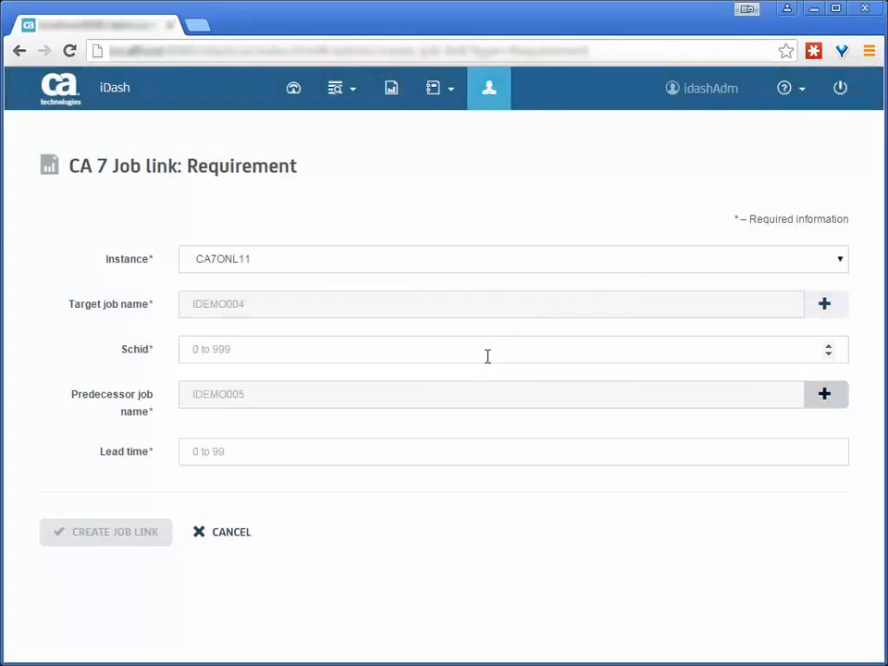
# - Enter Schid 0 and lead time 2, then create the requirement job link
pyautogui.click(488, 348)
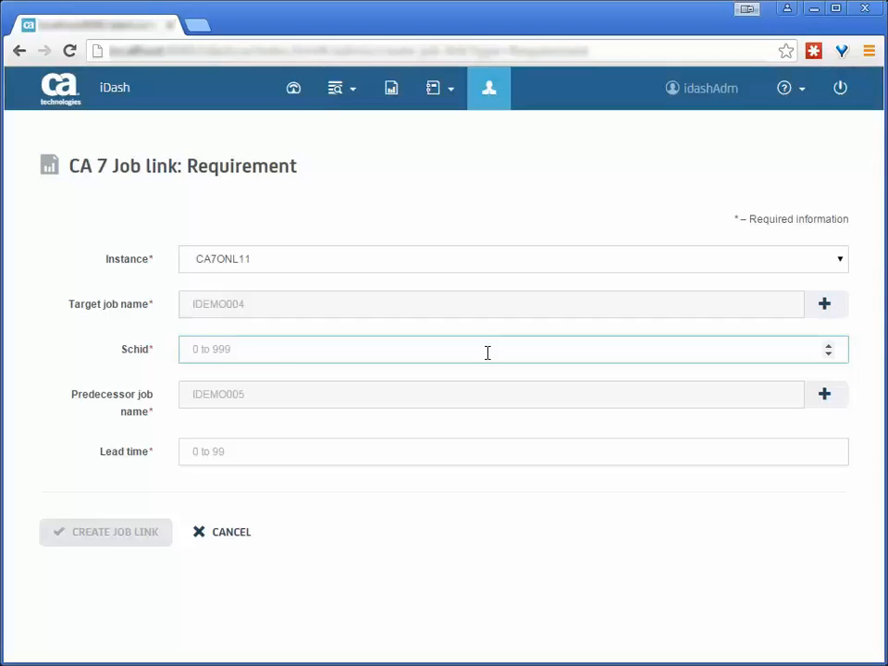
pyautogui.write('0')
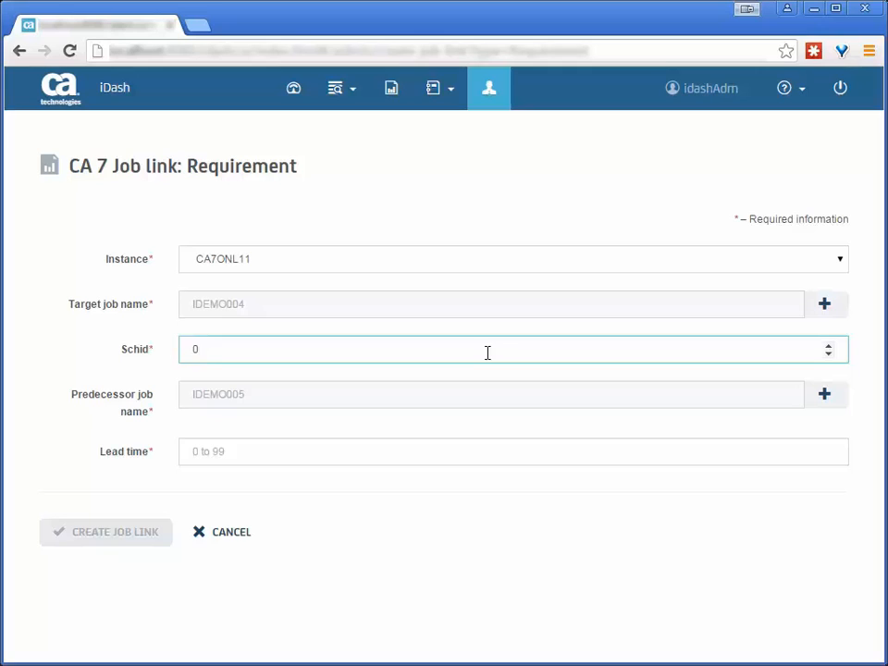
pyautogui.click(465, 452)
pyautogui.write('2')
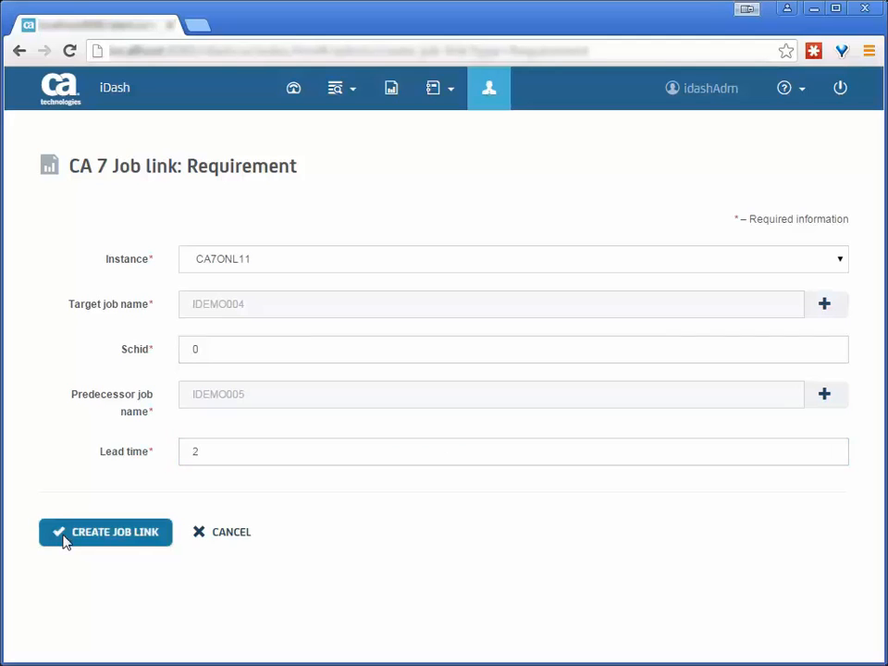
pyautogui.click(105, 531)
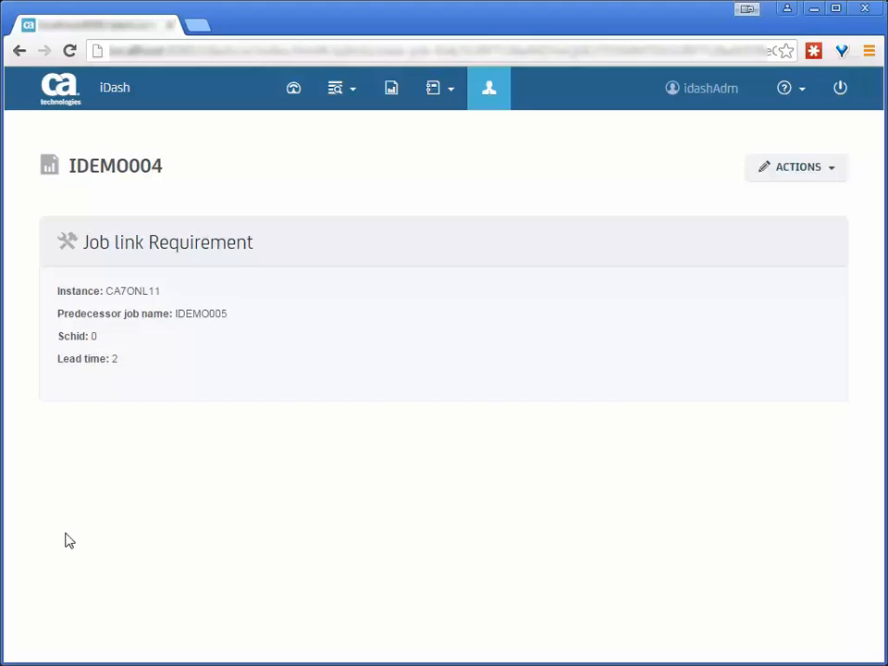
pyautogui.moveTo(830, 176)
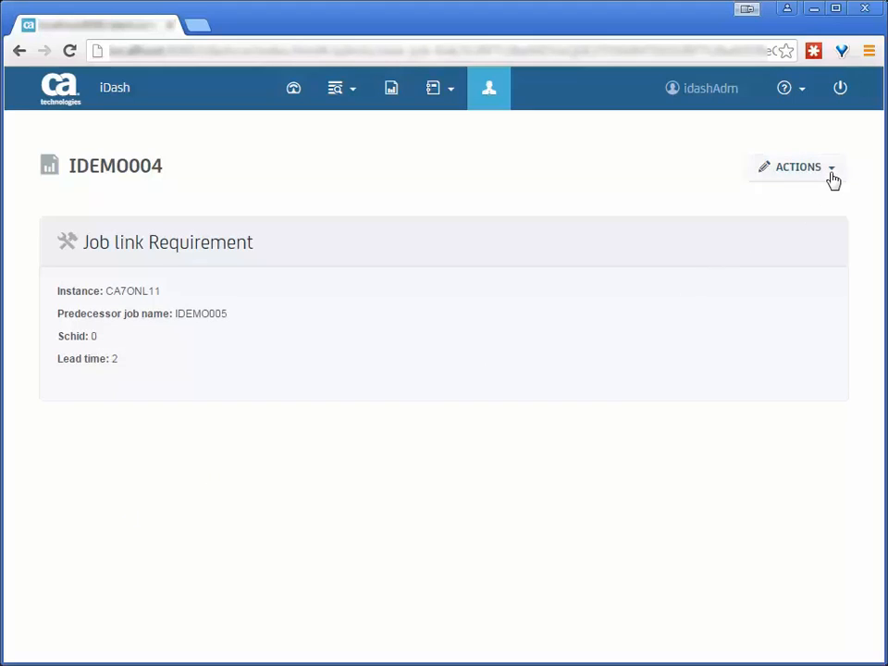
pyautogui.click(795, 167)
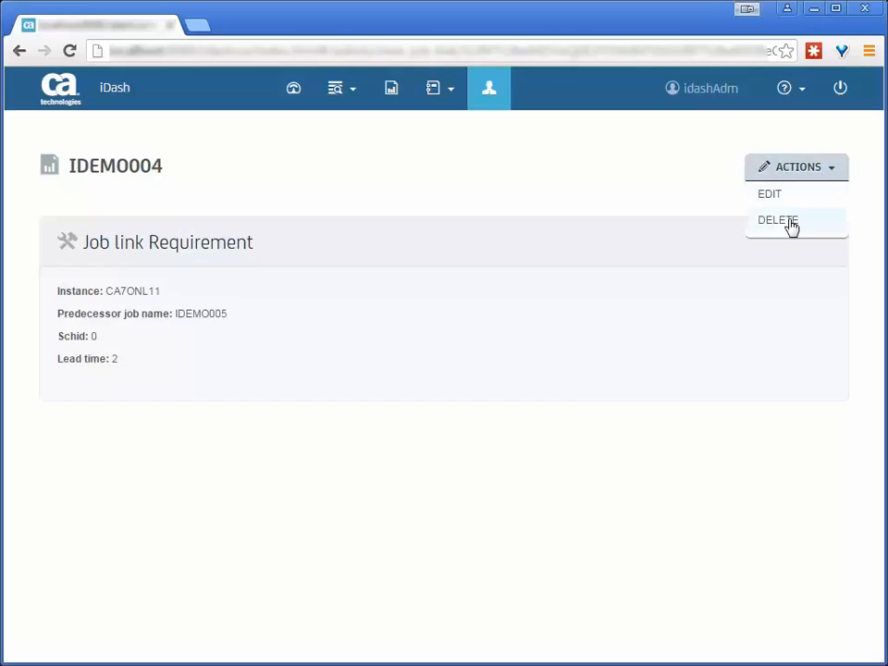
pyautogui.moveTo(707, 195)
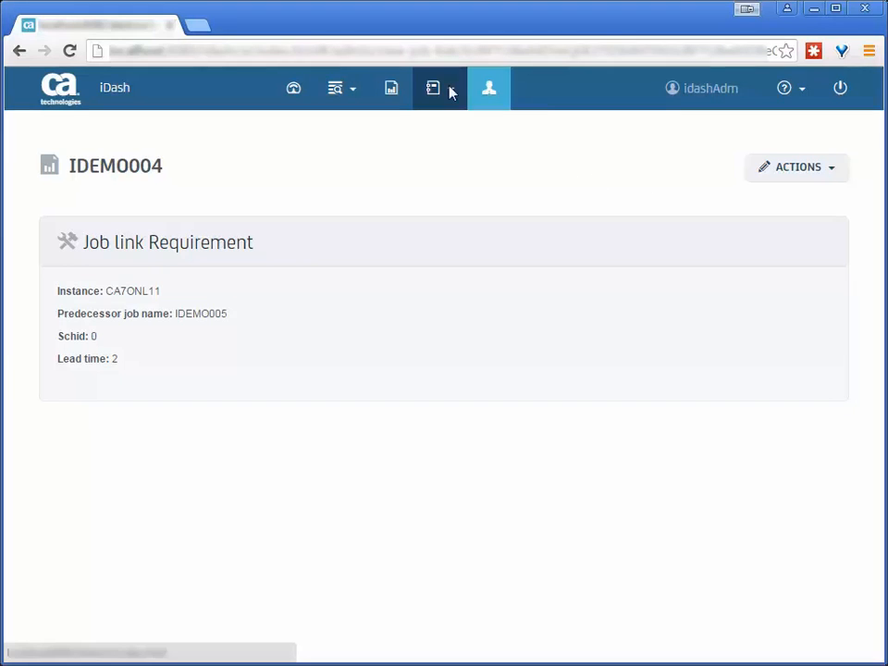
# - Check IDEMO004's flow view shows IDEMO005 as predecessor, then close the diagram
pyautogui.click(432, 87)
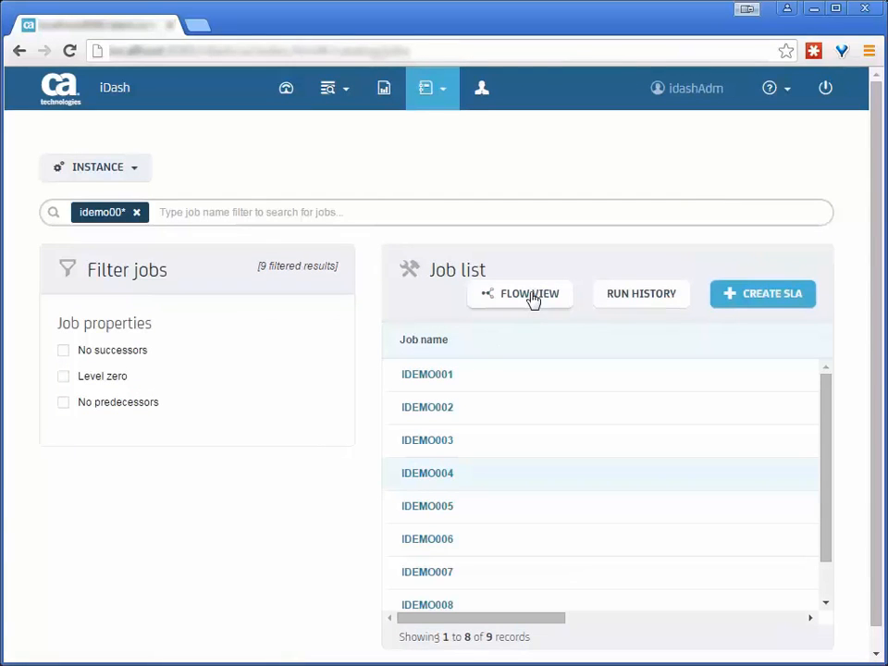
pyautogui.click(528, 293)
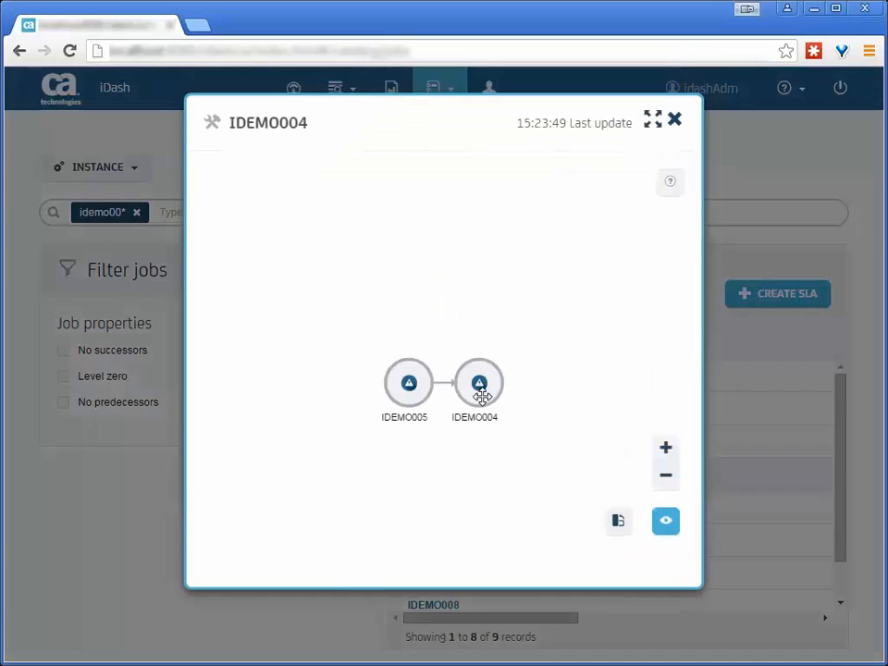
pyautogui.moveTo(479, 383)
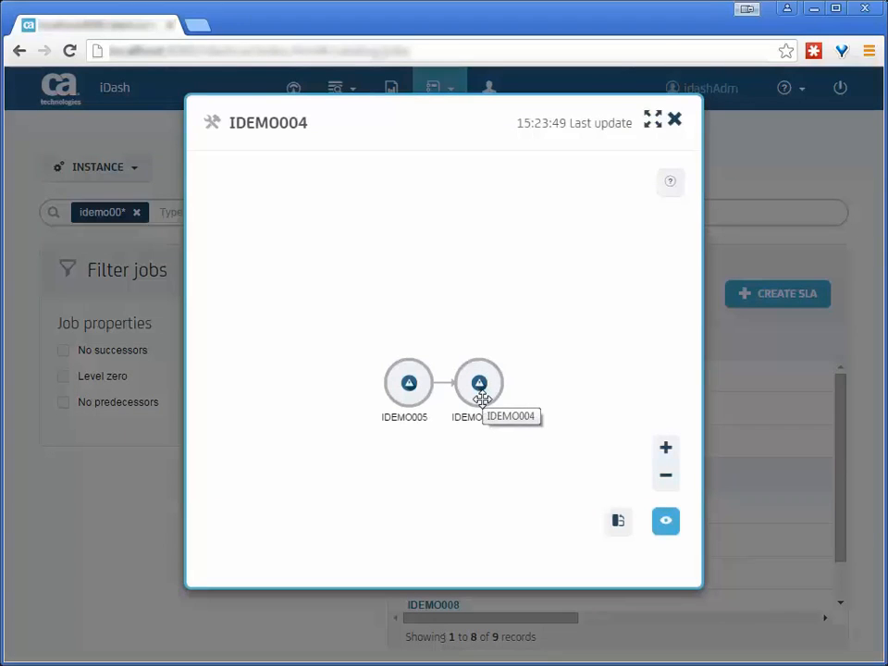
pyautogui.moveTo(472, 437)
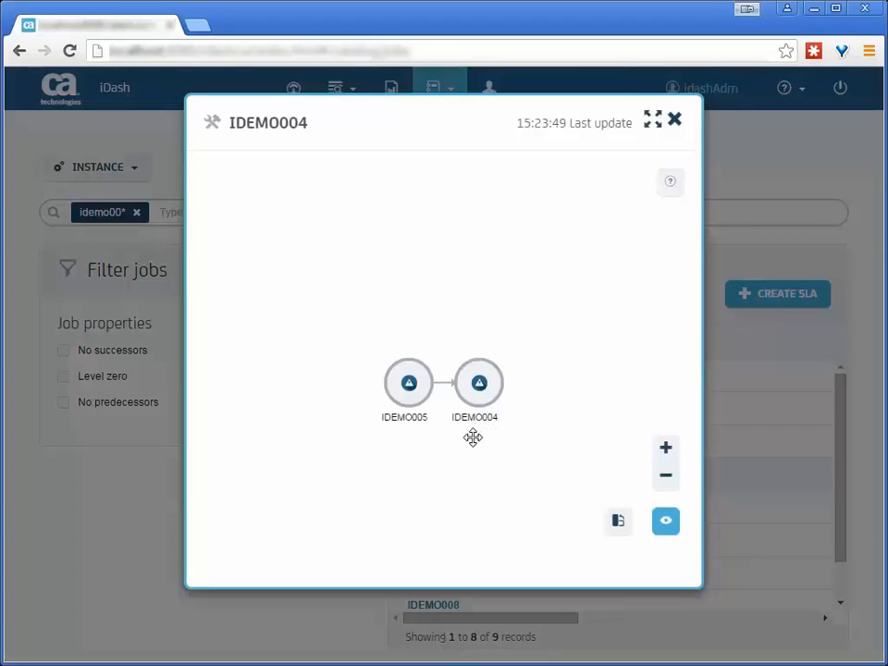
pyautogui.moveTo(476, 432)
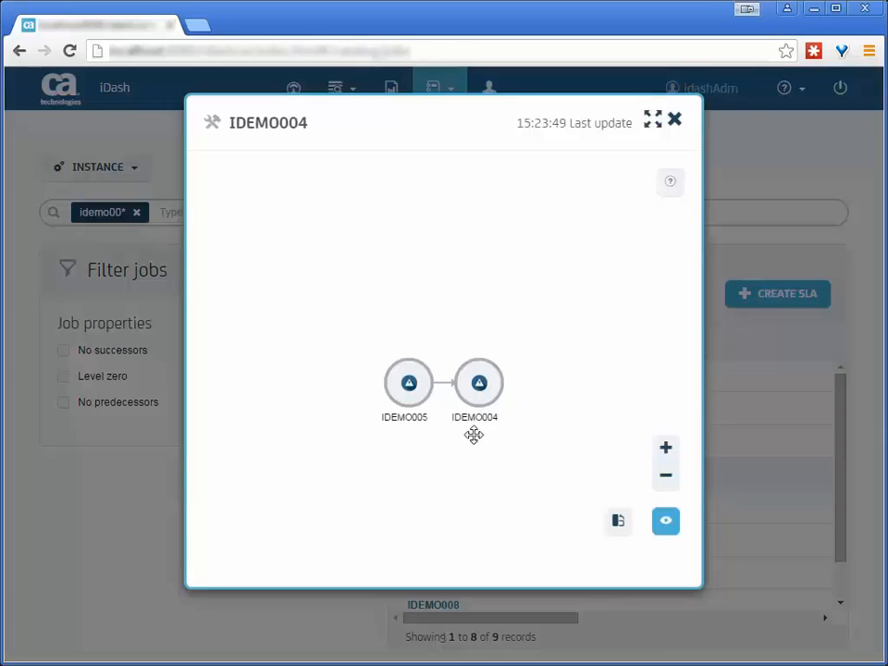
pyautogui.moveTo(396, 436)
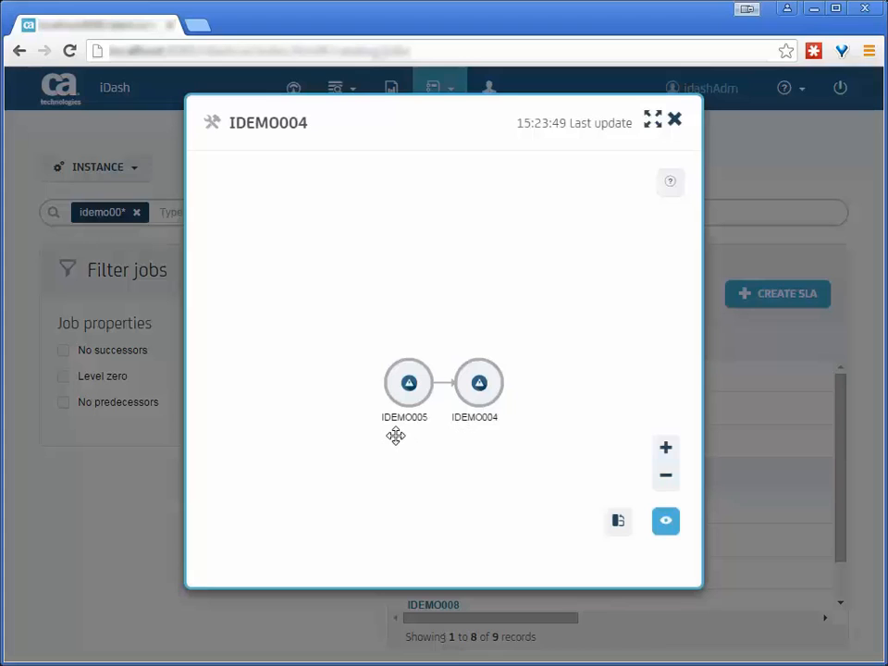
pyautogui.moveTo(397, 430)
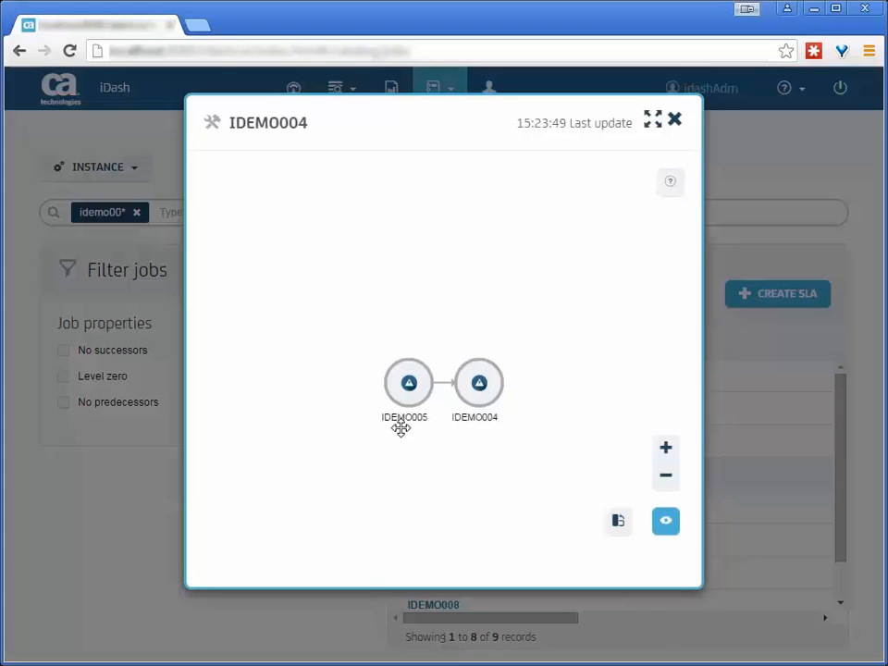
pyautogui.moveTo(675, 120)
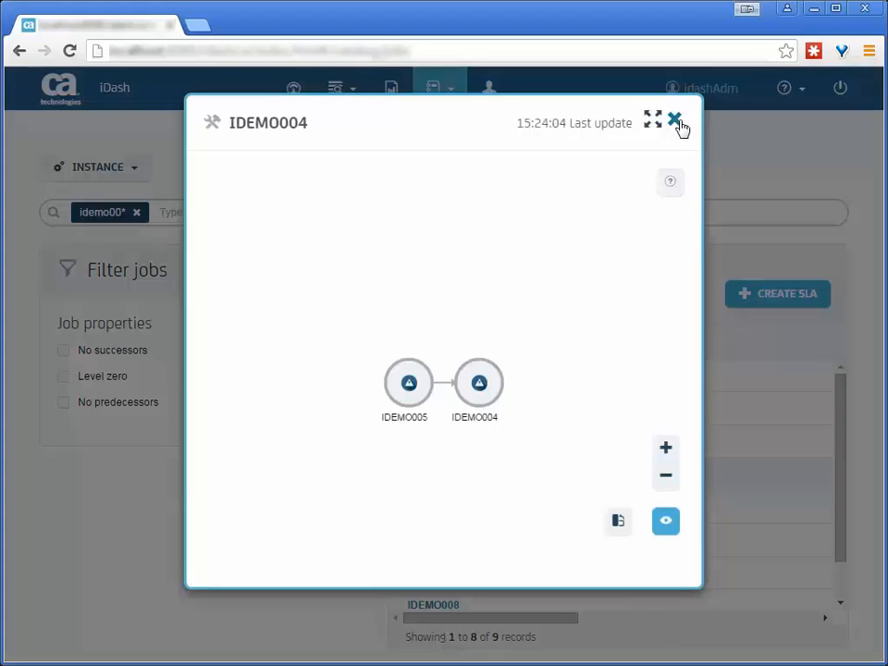
pyautogui.click(675, 121)
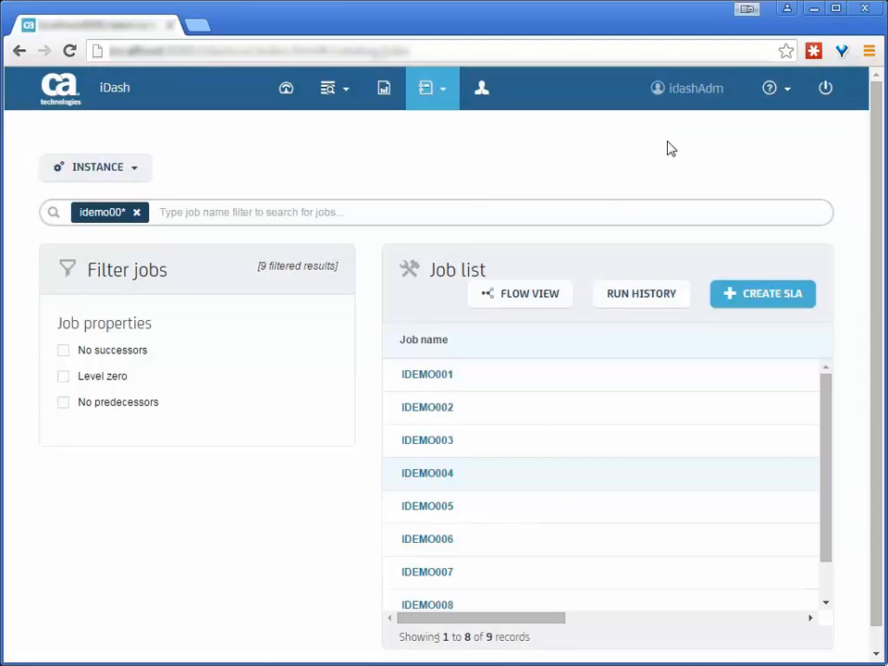
pyautogui.moveTo(659, 149)
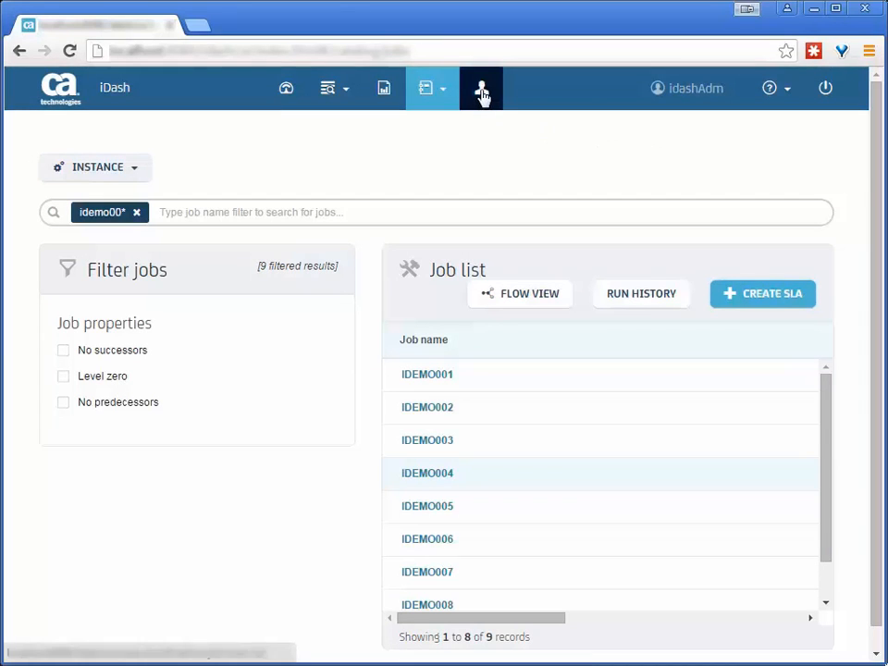
# - From the CA 7 job links list, choose New CA 7 Job Link using triggers
pyautogui.click(481, 87)
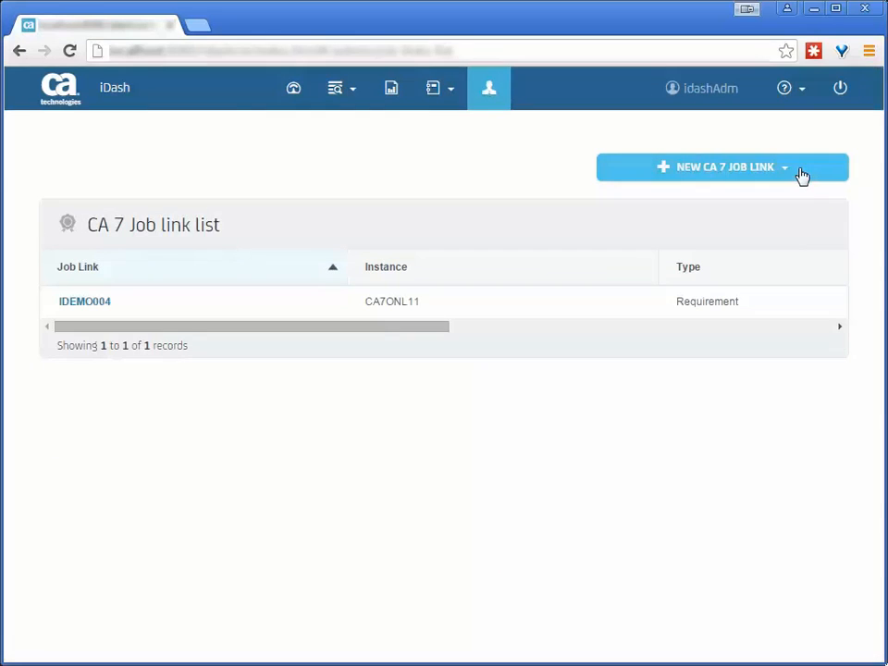
pyautogui.click(784, 167)
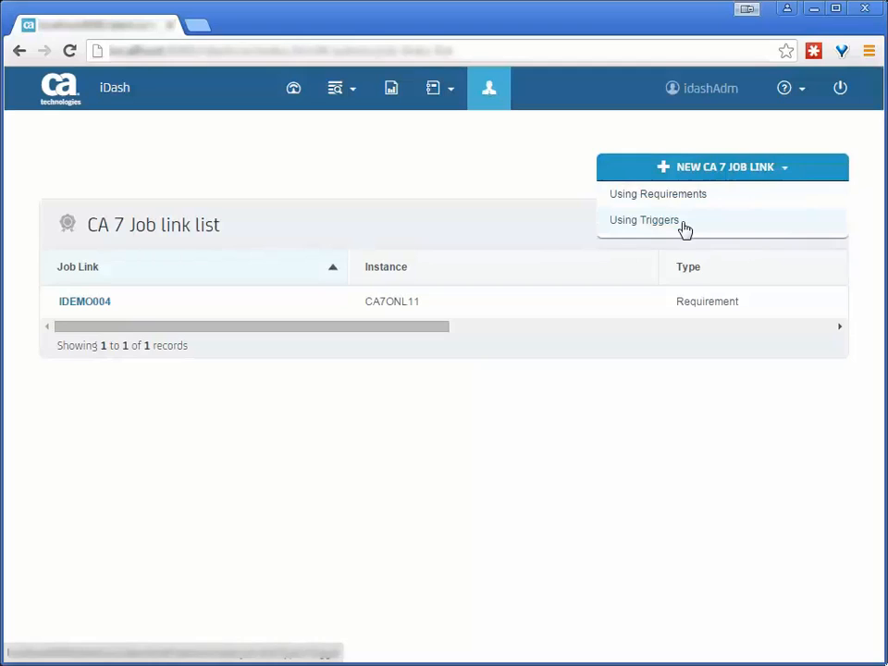
pyautogui.click(643, 220)
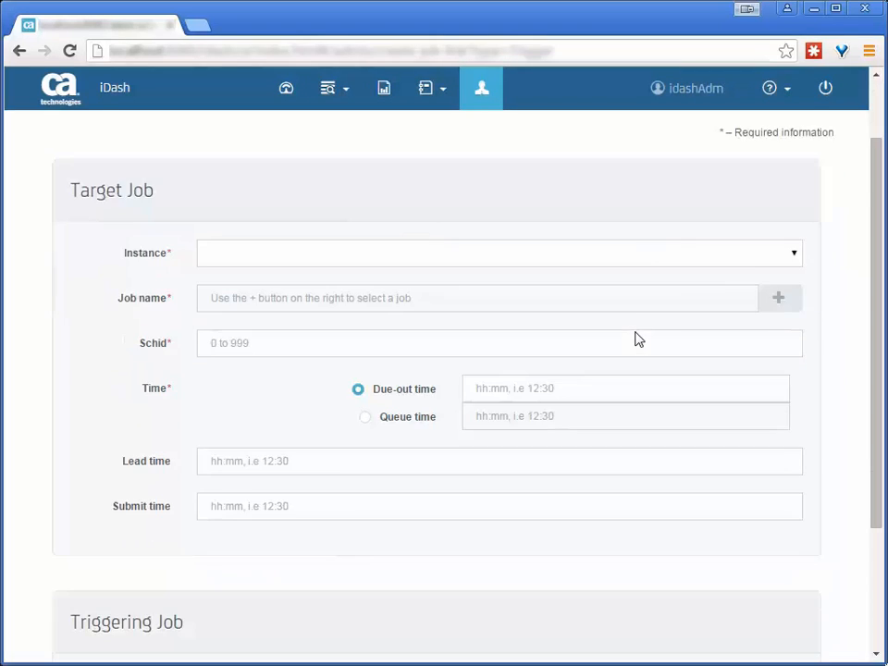
# - Set the instance to CA7ONL11 and pick IDEMO004 as the target job
pyautogui.scroll(-3)
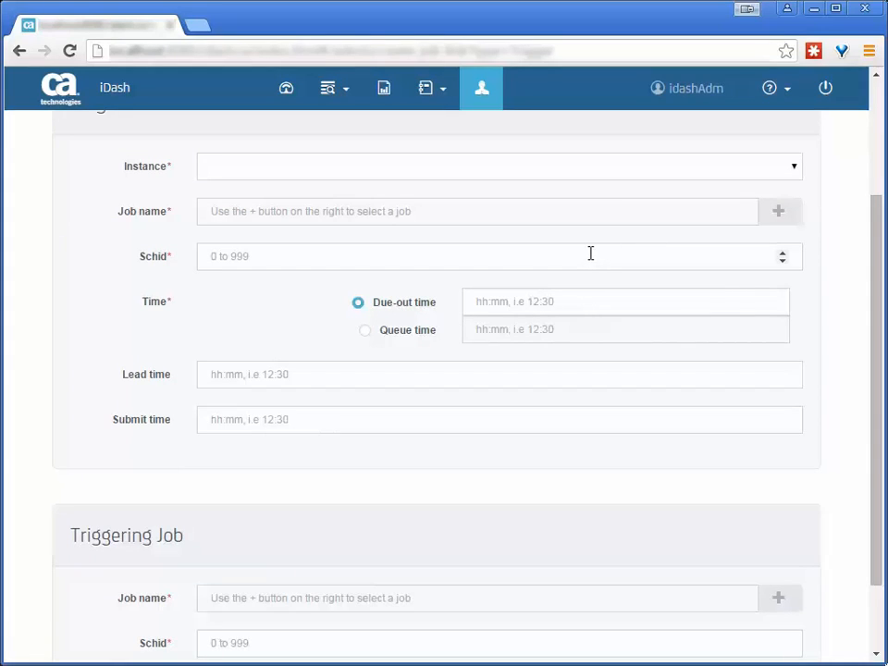
pyautogui.moveTo(609, 172)
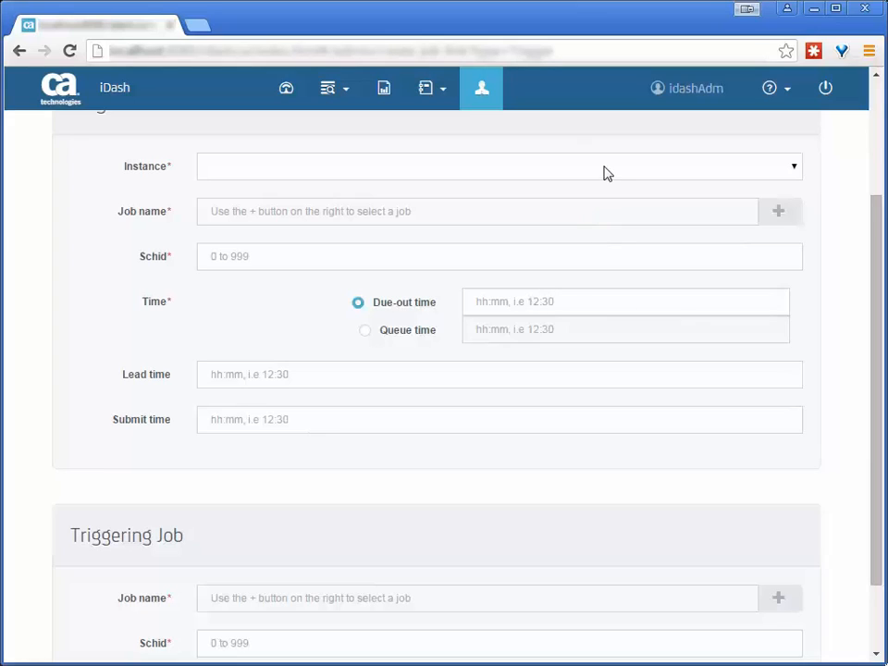
pyautogui.click(499, 165)
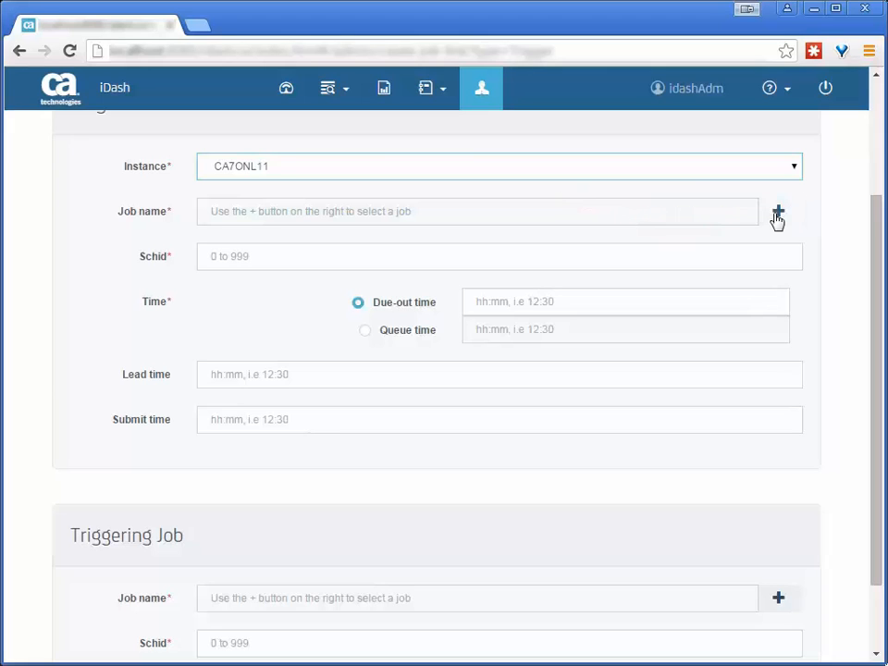
pyautogui.click(778, 211)
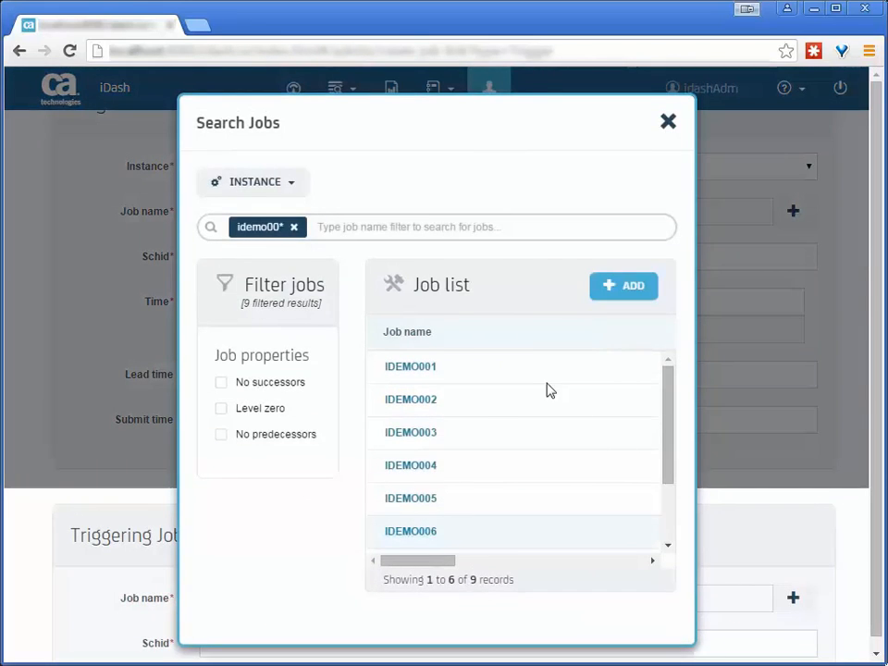
pyautogui.click(410, 465)
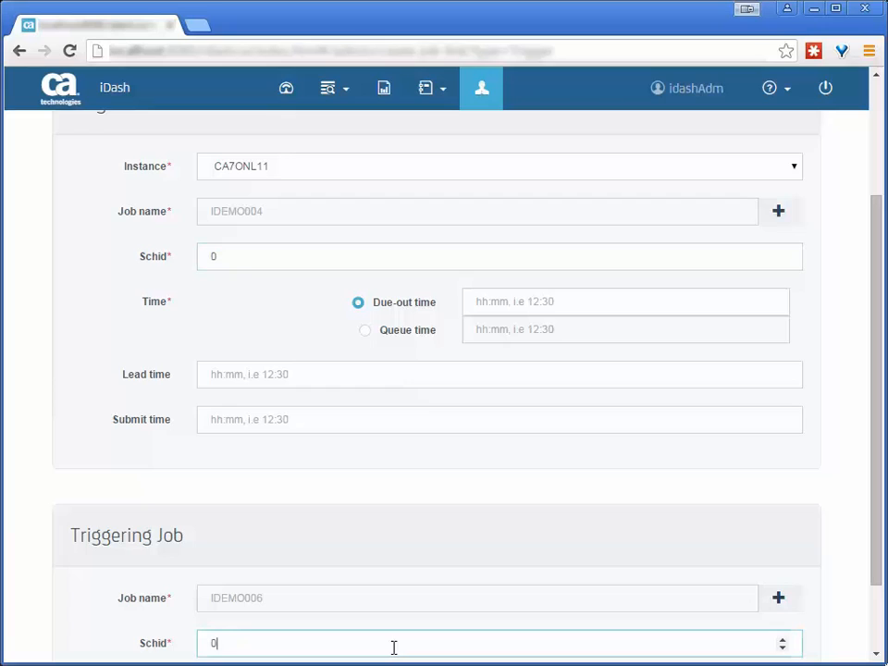
pyautogui.moveTo(377, 532)
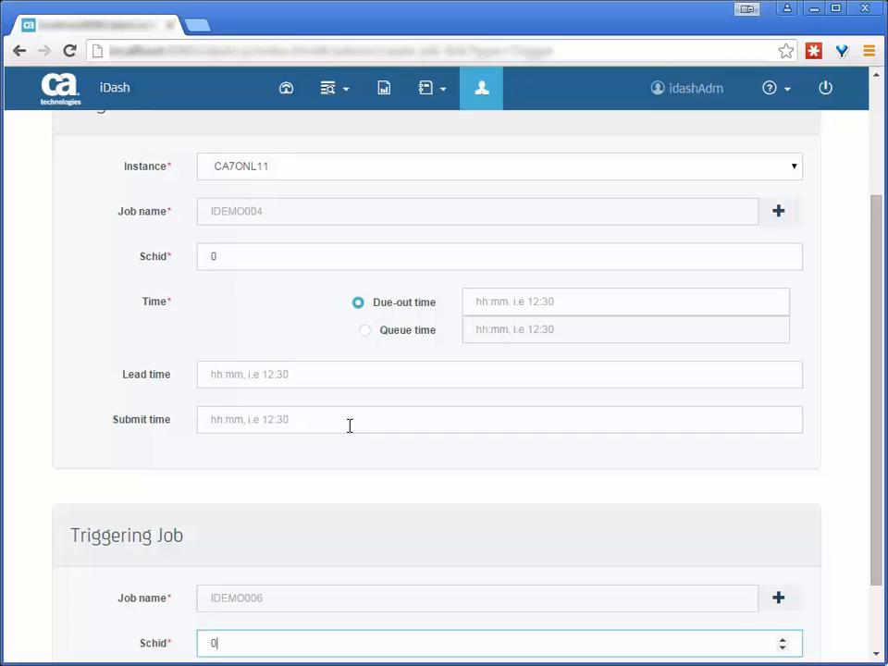
pyautogui.moveTo(297, 407)
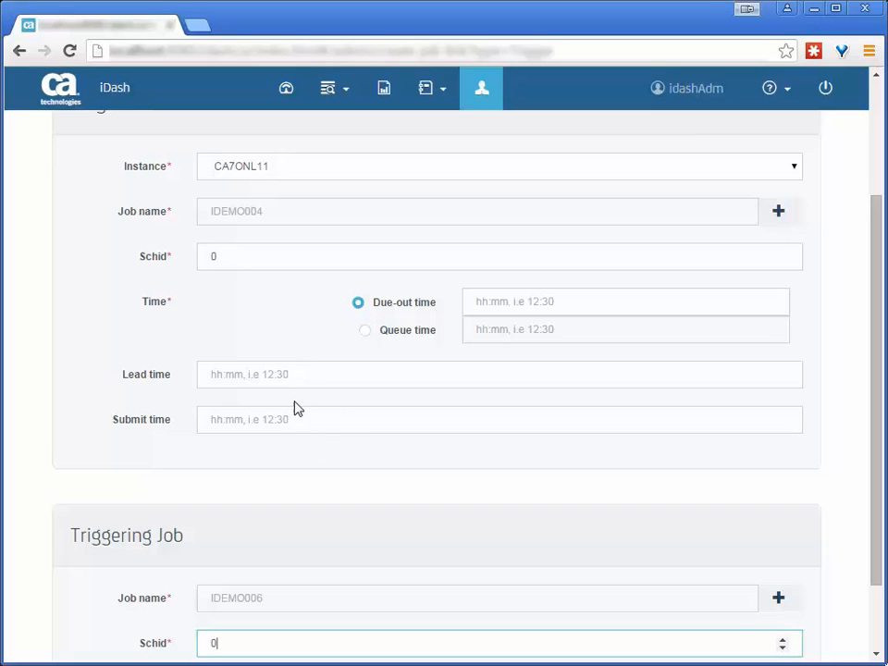
pyautogui.moveTo(294, 409)
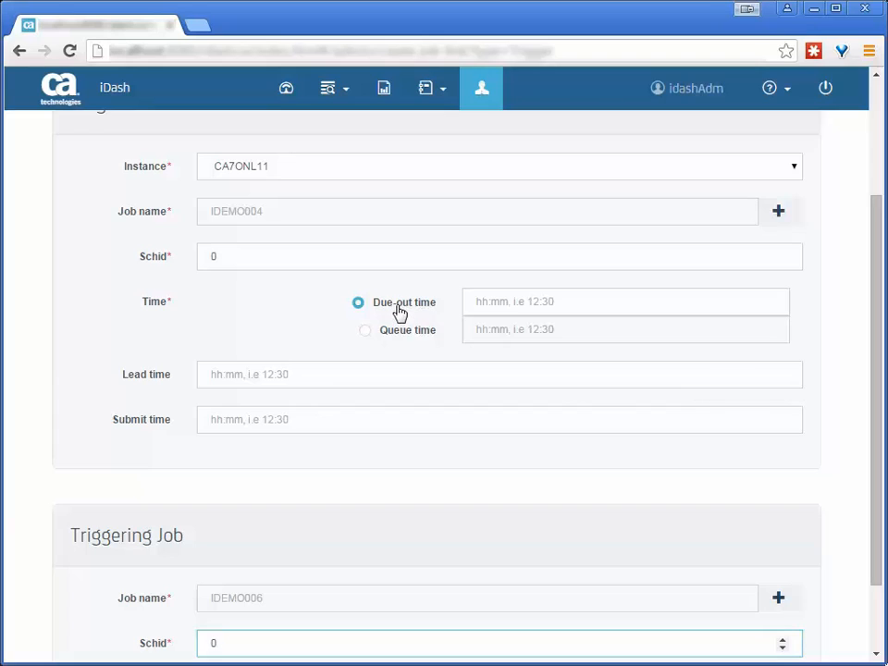
# - Set queue time 00:10, save the IDEMO004 trigger link, and open the management dropdown
pyautogui.click(364, 329)
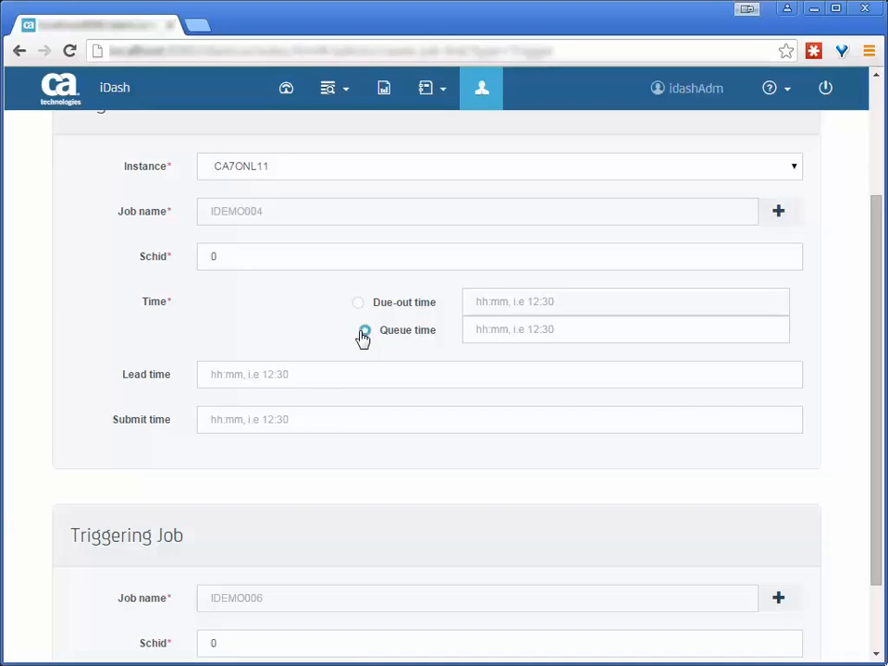
pyautogui.click(365, 330)
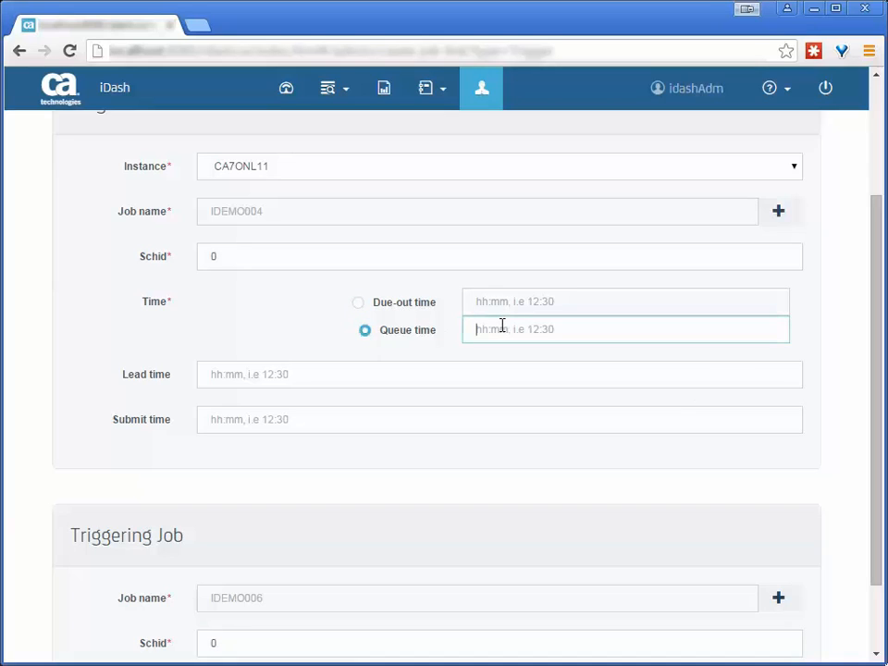
pyautogui.write('00:10')
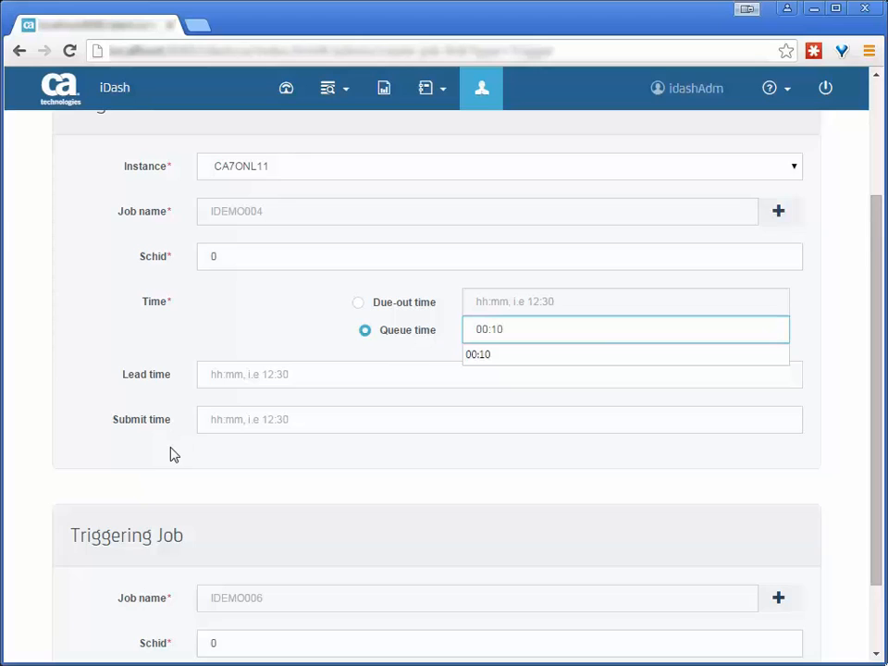
pyautogui.scroll(-3)
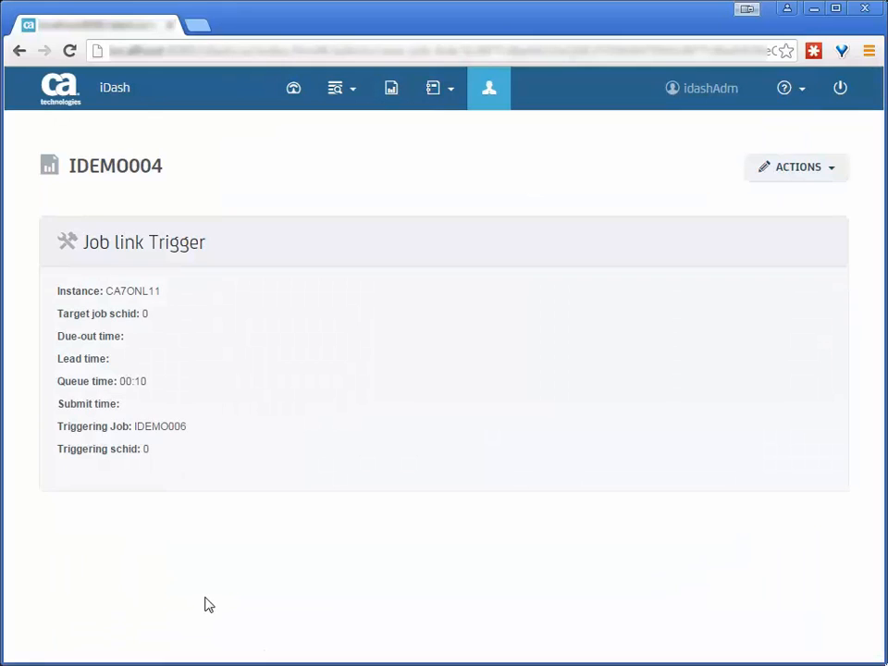
pyautogui.moveTo(245, 566)
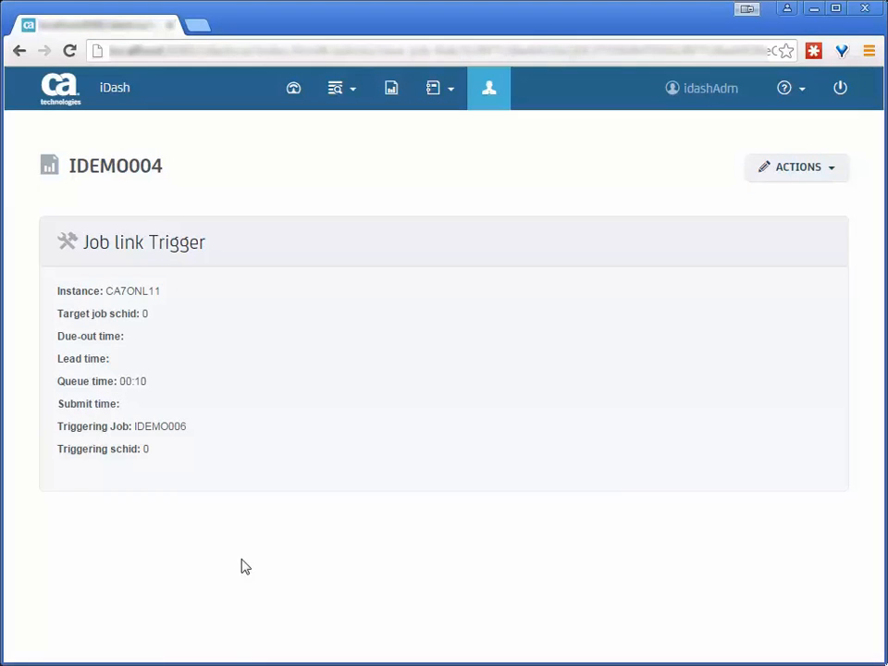
pyautogui.click(439, 86)
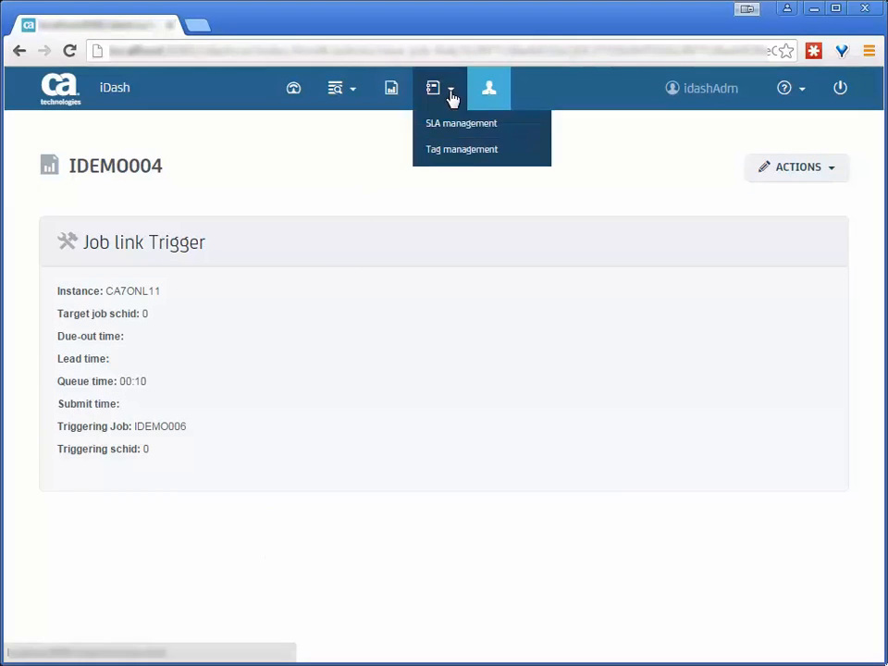
# - In SLA management, confirm IDEMO005 and IDEMO006 feed IDEMO004's flow, then close it
pyautogui.click(460, 122)
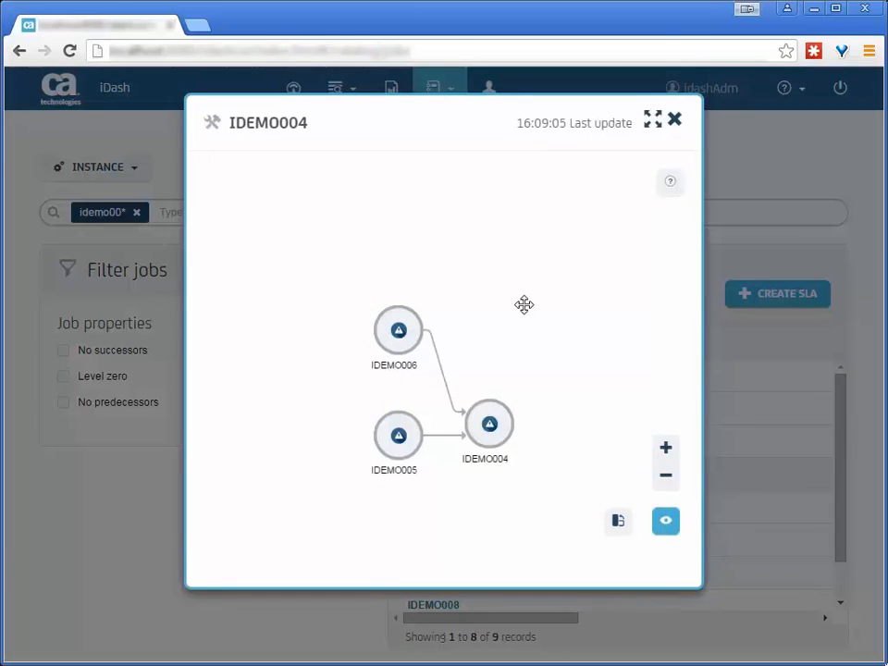
pyautogui.moveTo(490, 424)
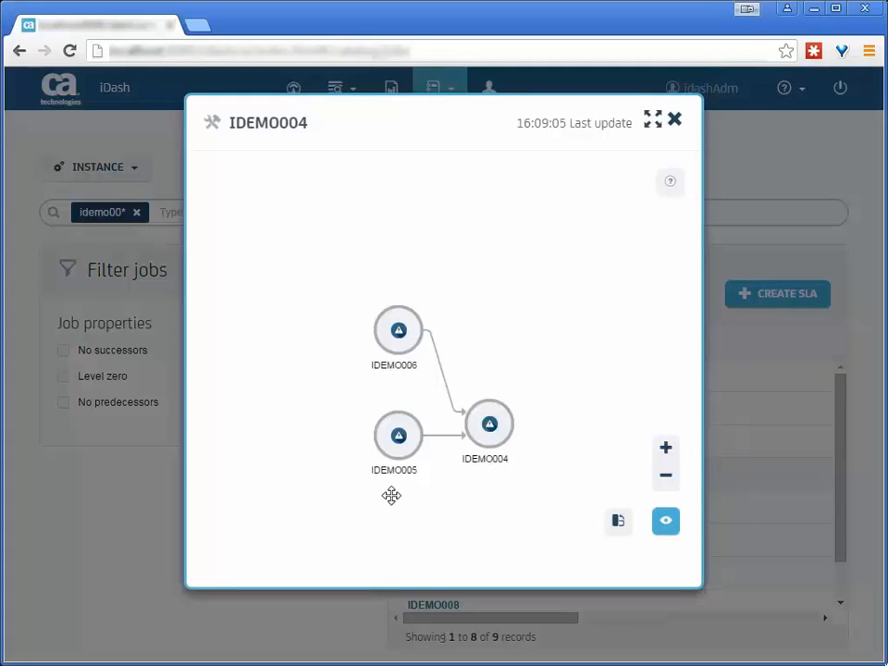
pyautogui.moveTo(402, 384)
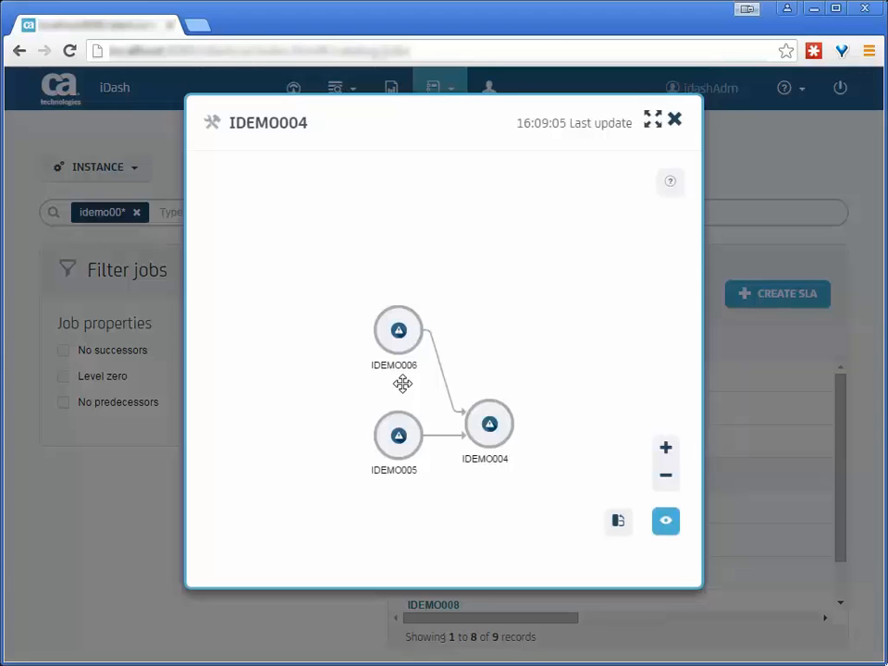
pyautogui.click(674, 120)
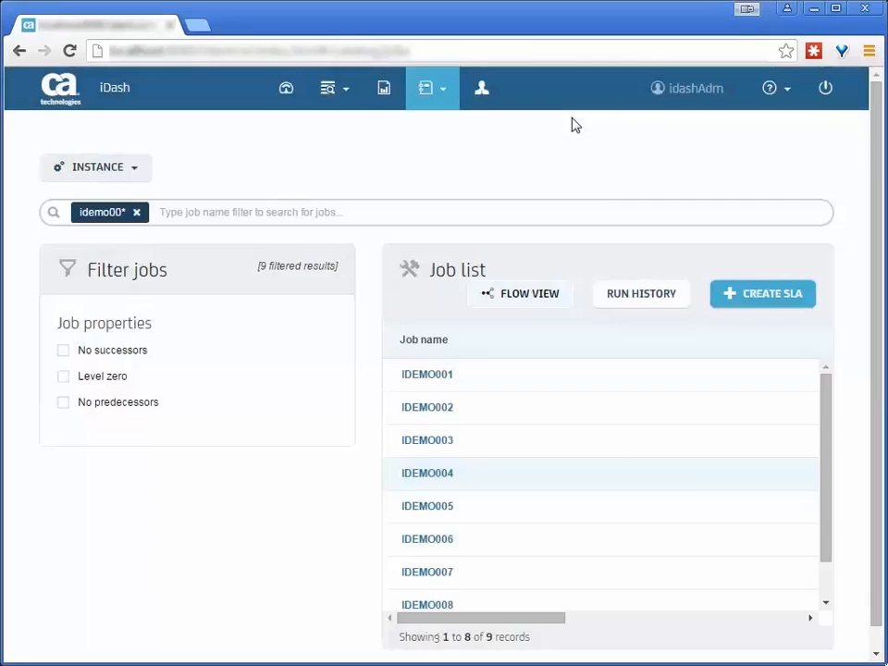
# - Open the IDEMO004 requirement link details from the CA 7 job link list and show its edit/delete actions
pyautogui.click(488, 88)
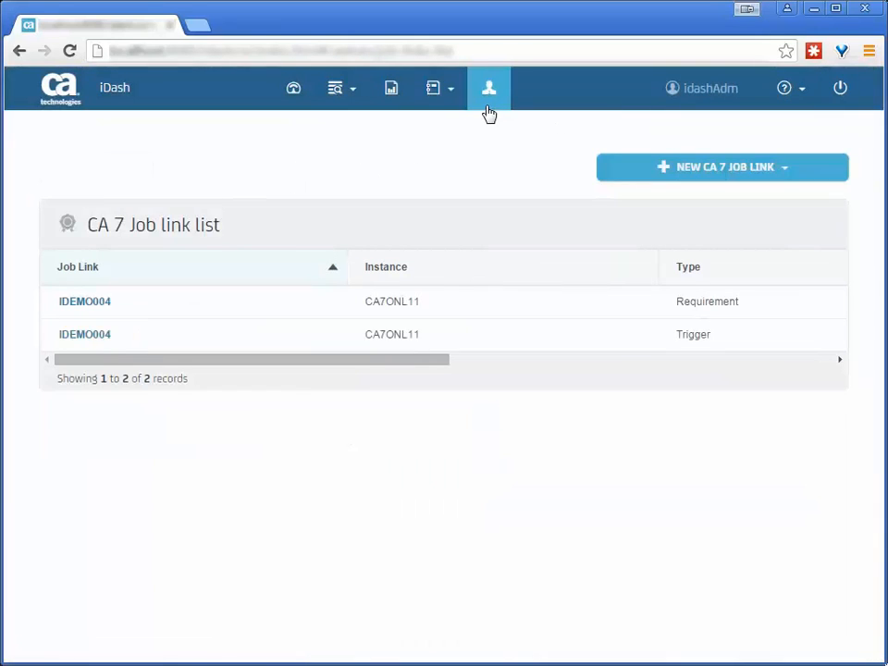
pyautogui.moveTo(133, 273)
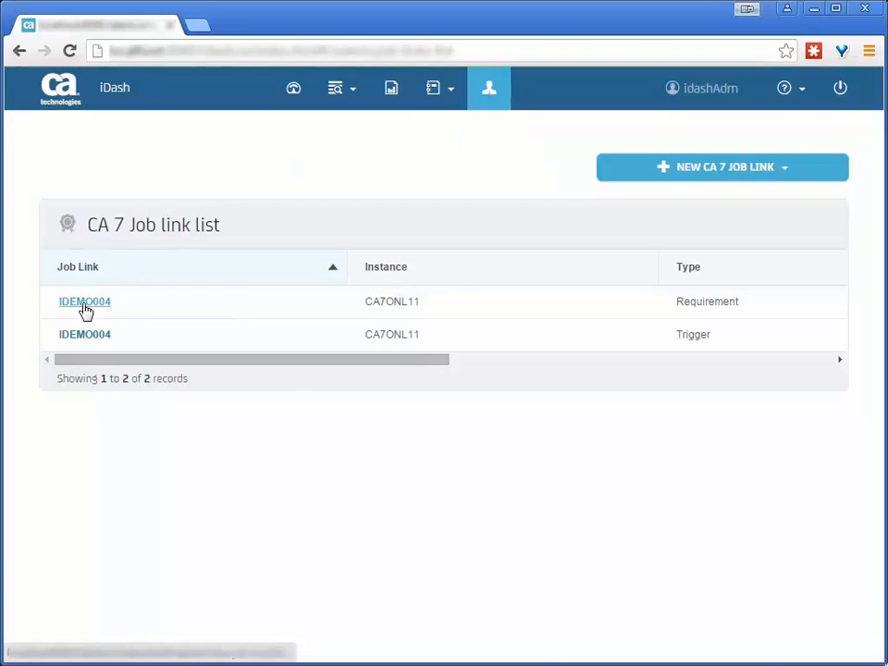
pyautogui.click(84, 300)
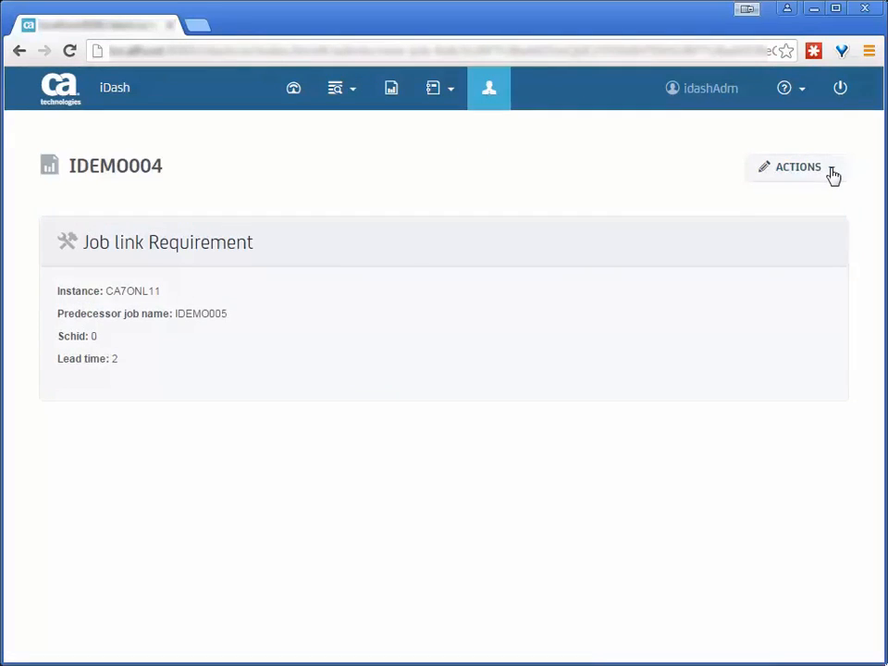
pyautogui.click(795, 166)
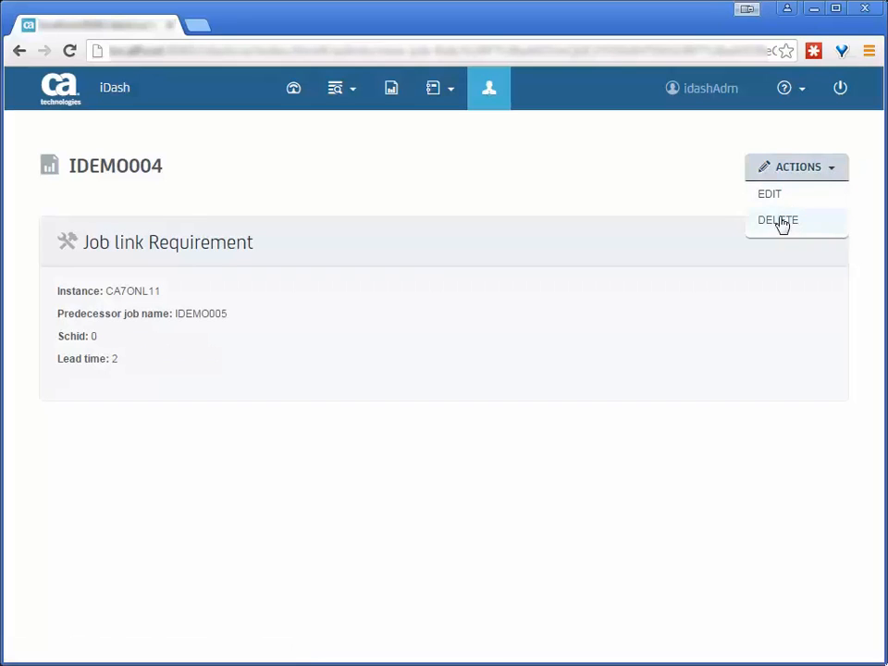